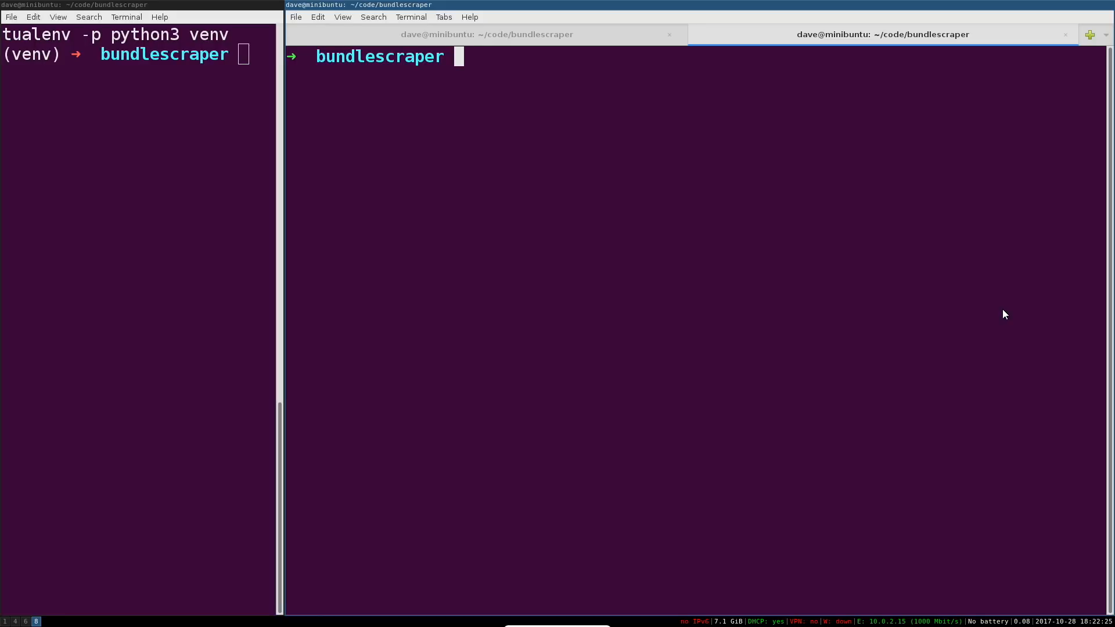
Step: Change into the bundlescraper directory and list its contents with ls and ls -alh, noting the venv folder
text(cd co)
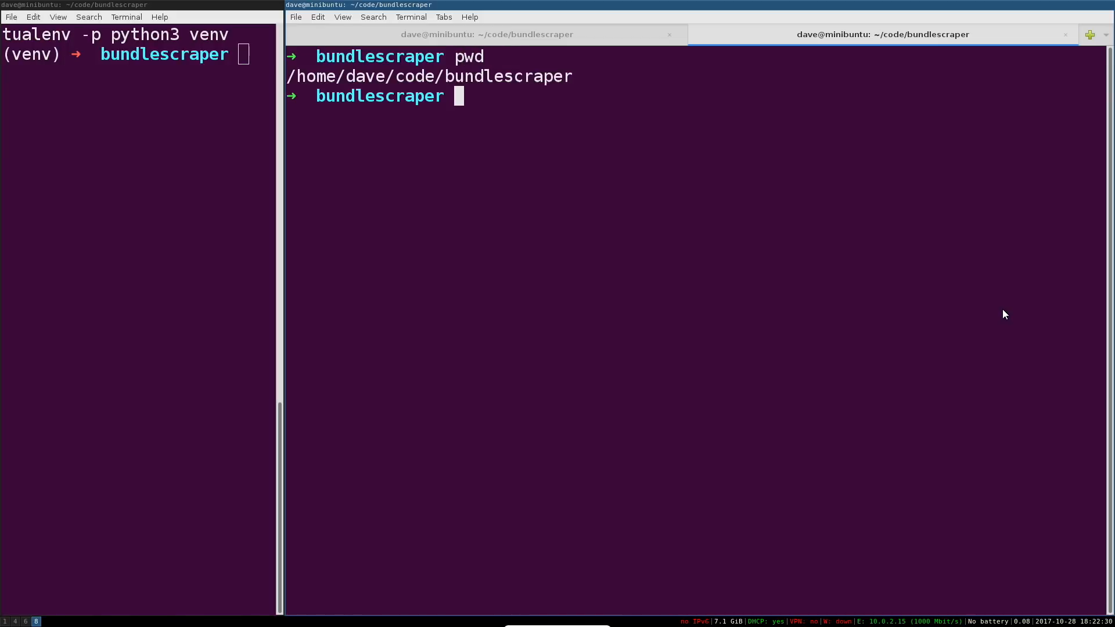
text(ls)
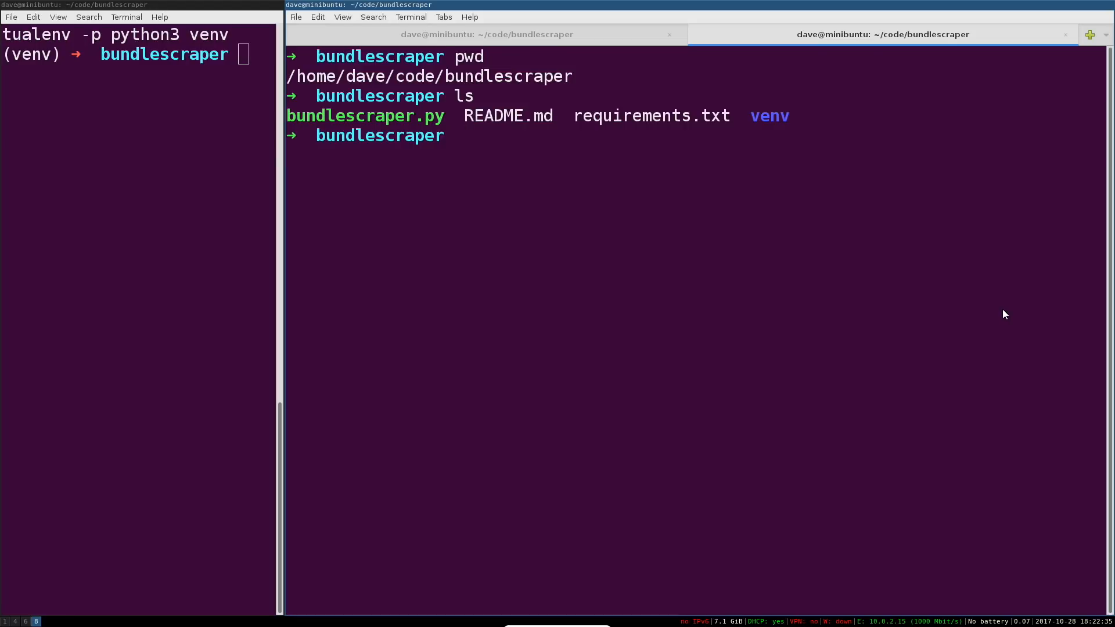
text(ls -alh)
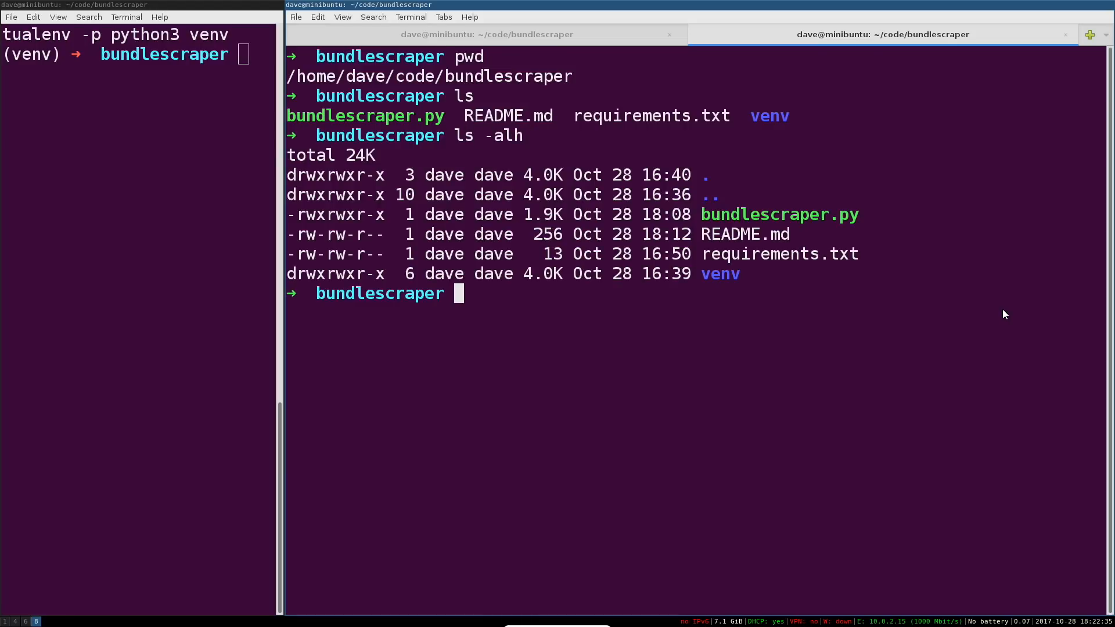
mouse_move(747, 282)
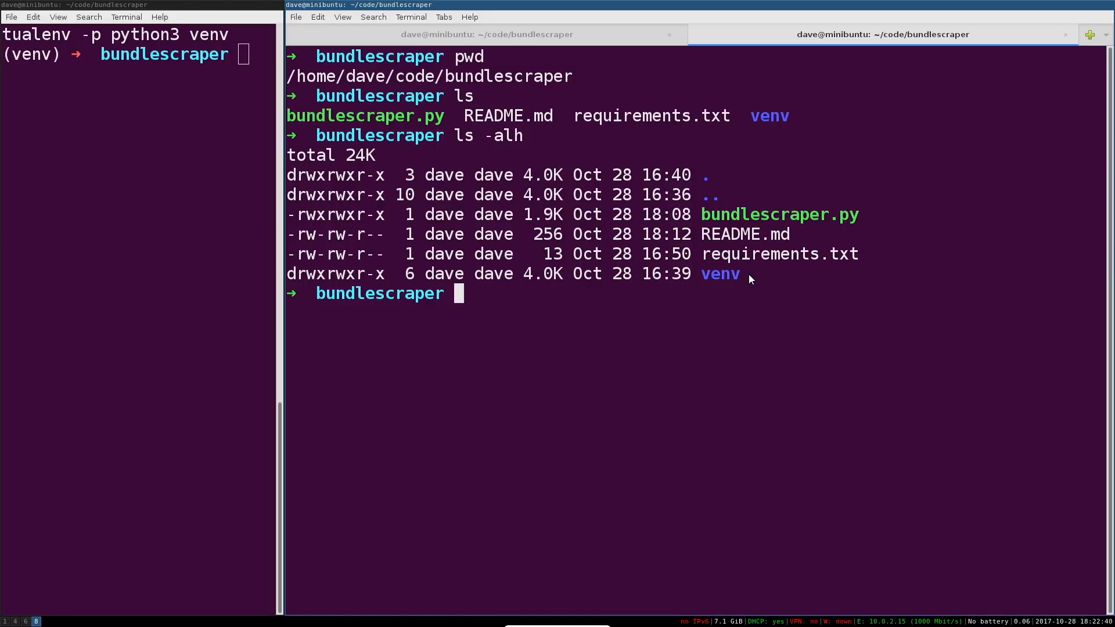
double_click(719, 274)
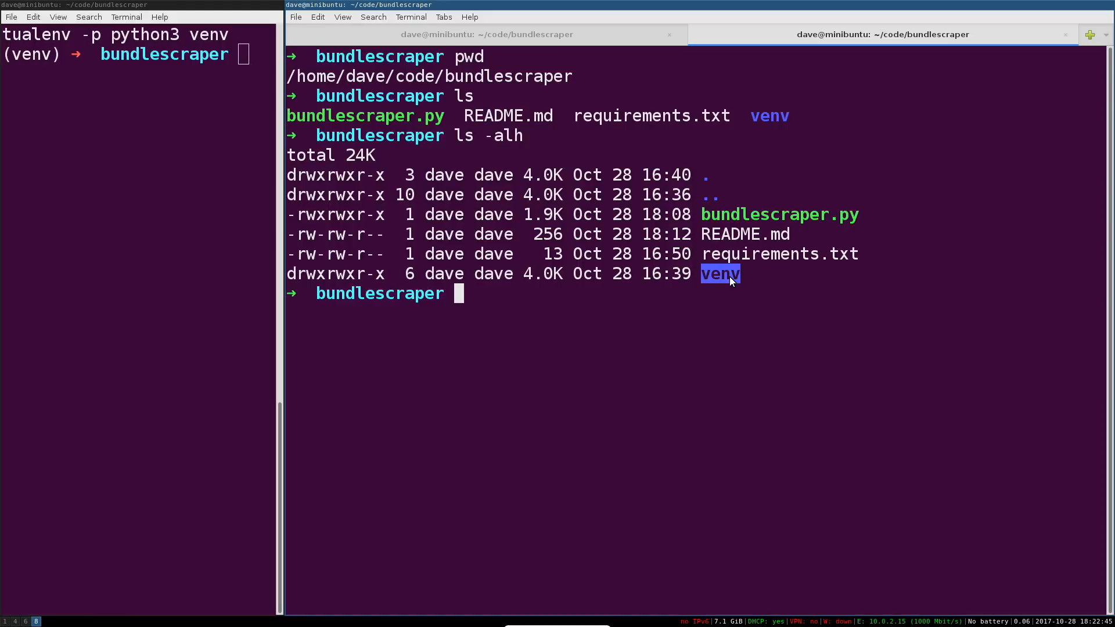
Step: Initialize a Git repository with git init ., reveal the .git folder with ls -a, and run git status
text(gi)
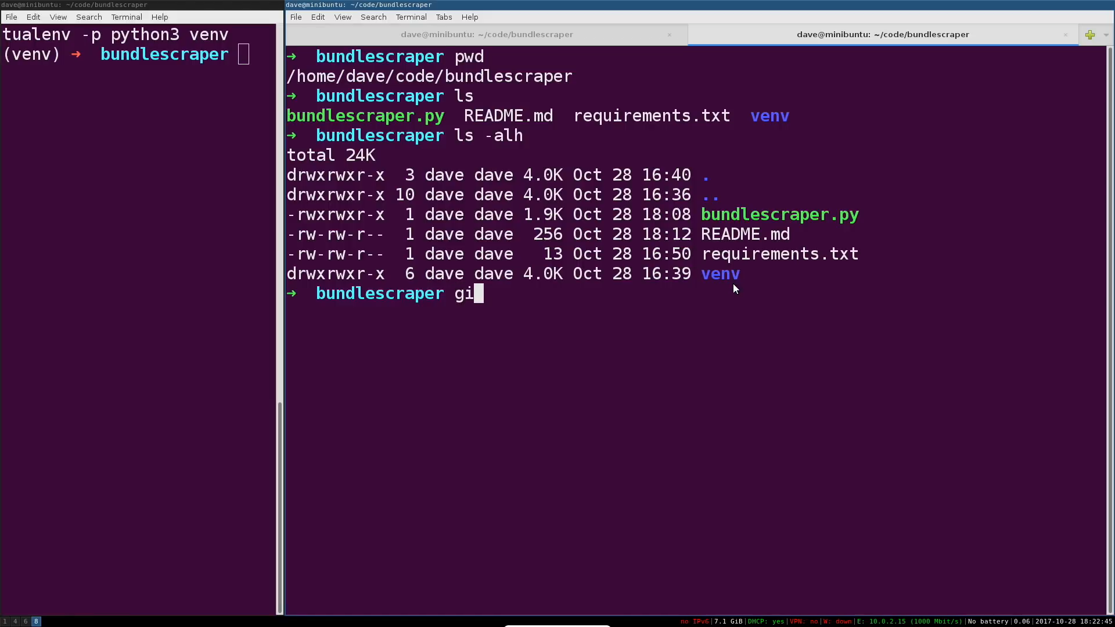
text(t init)
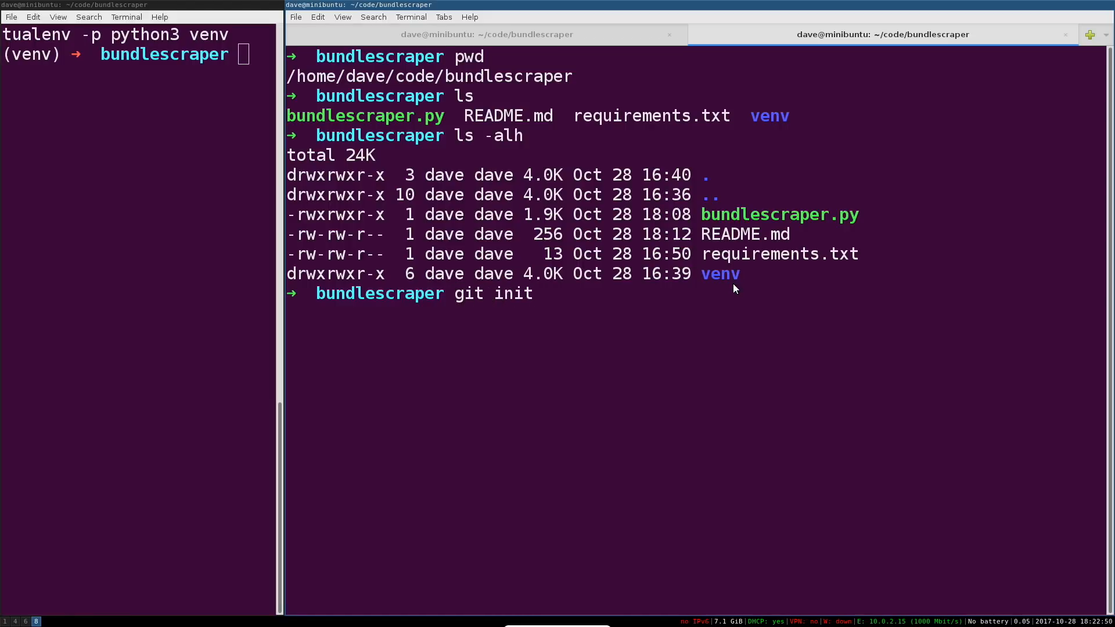
text(.)
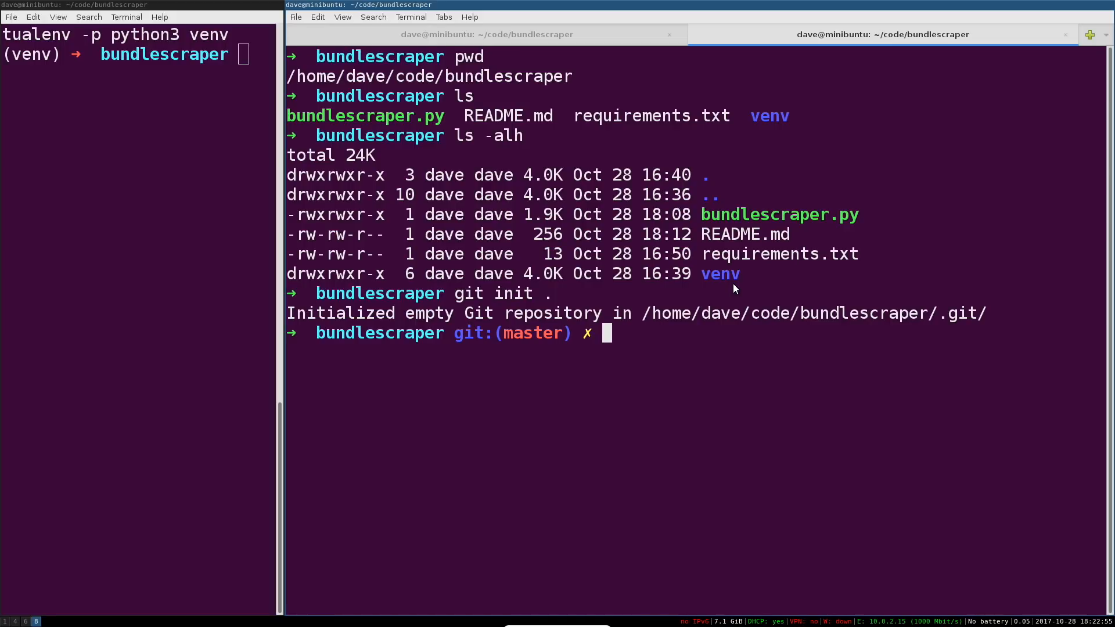
text(ls -a)
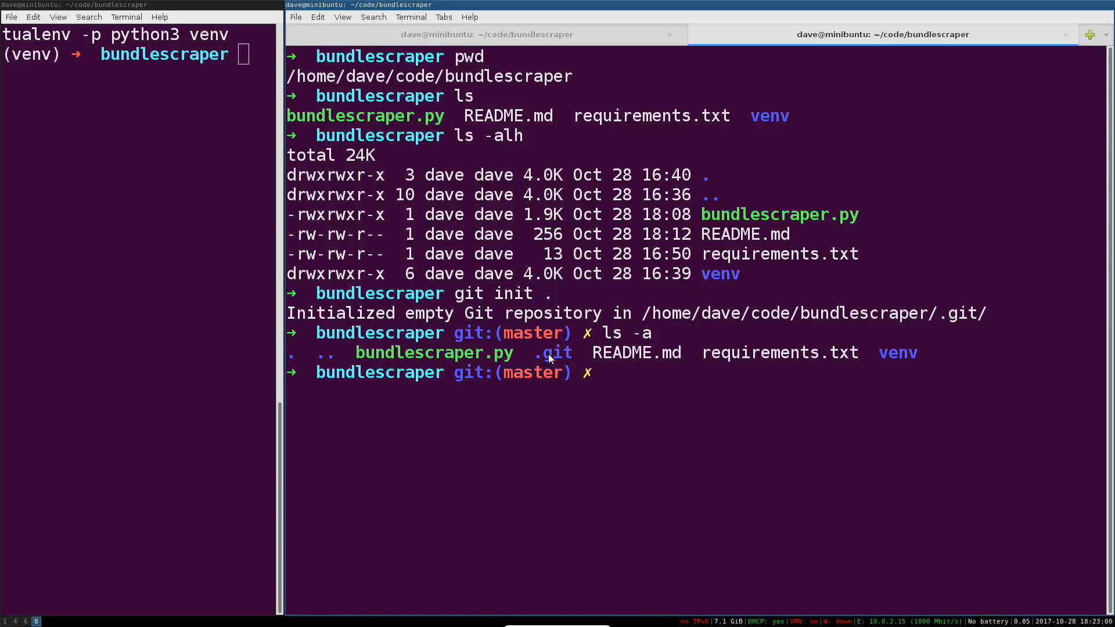
double_click(552, 353)
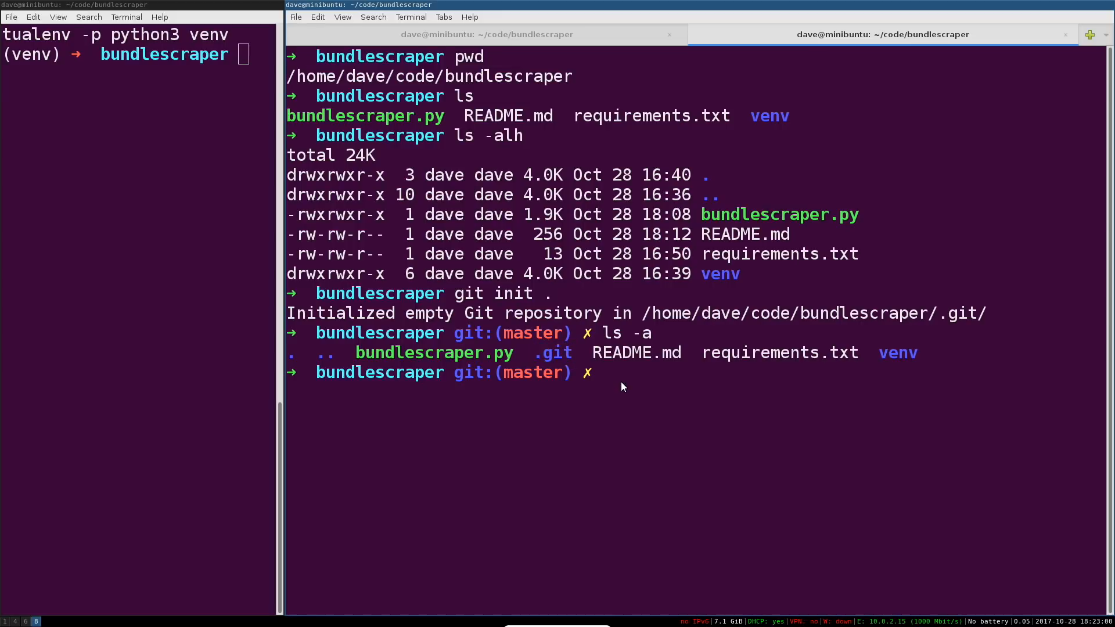
text(git status)
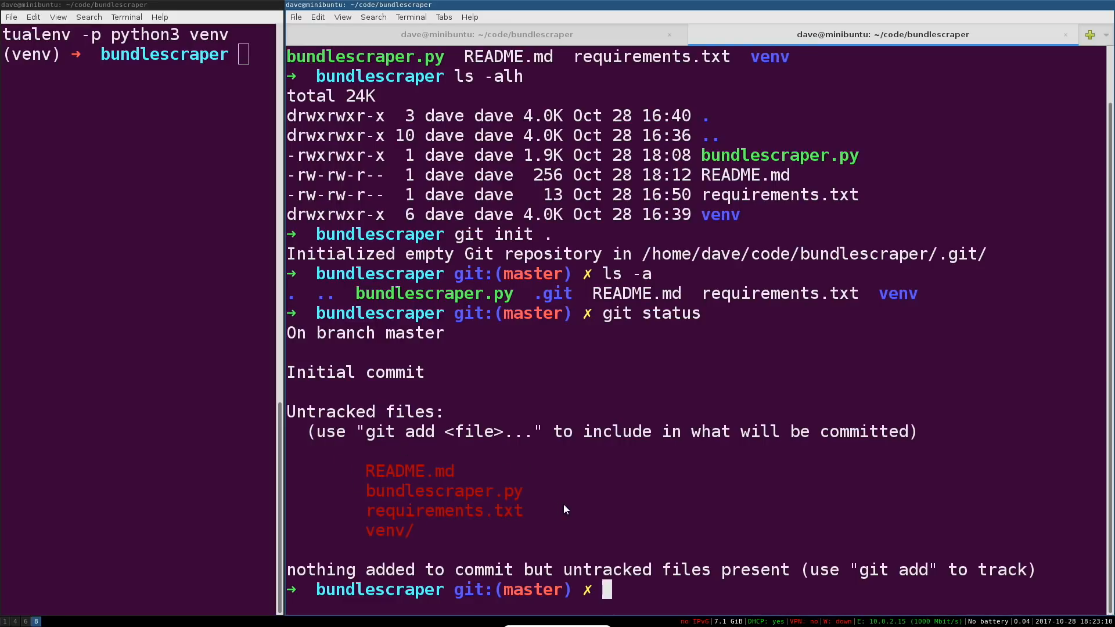
mouse_move(568, 510)
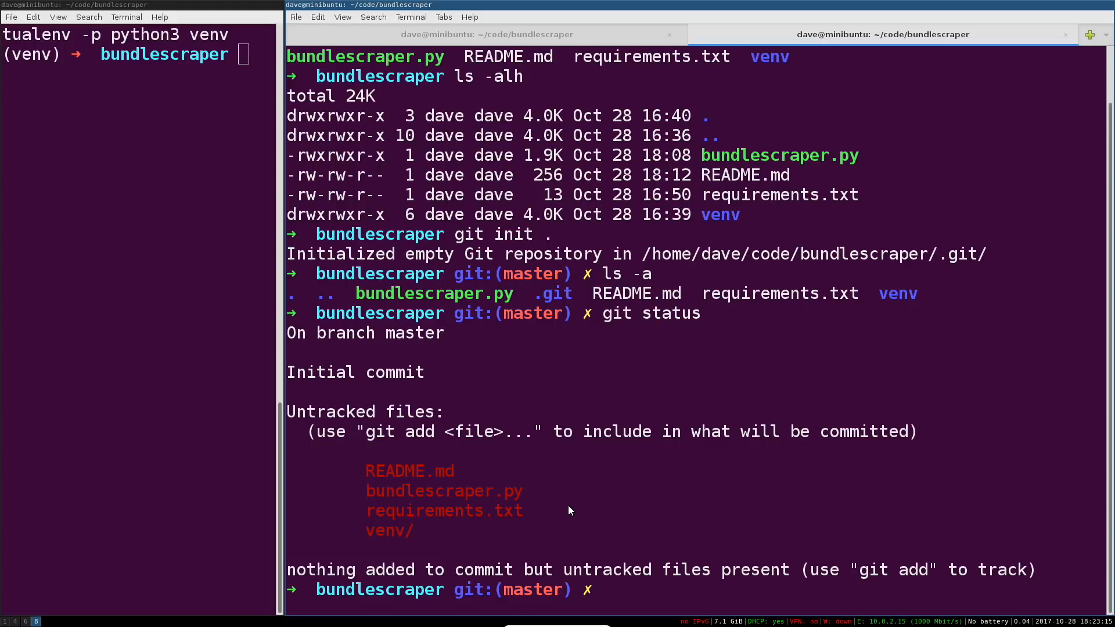
Step: Create a .gitignore in nano containing venv/, save it, and rerun git status
text(nano)
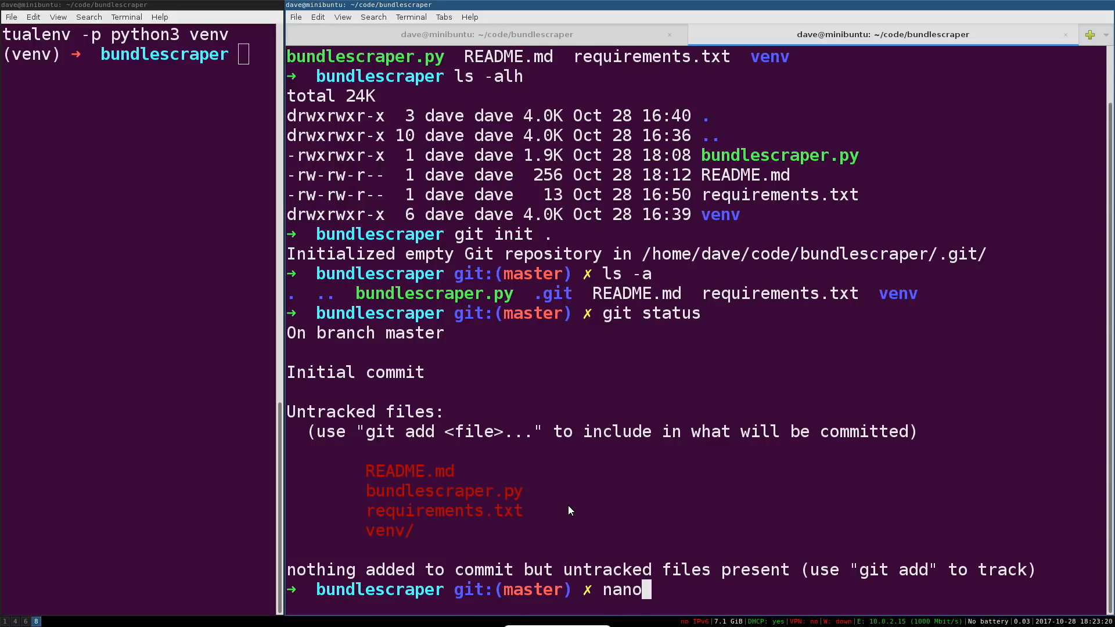
text(.gitign)
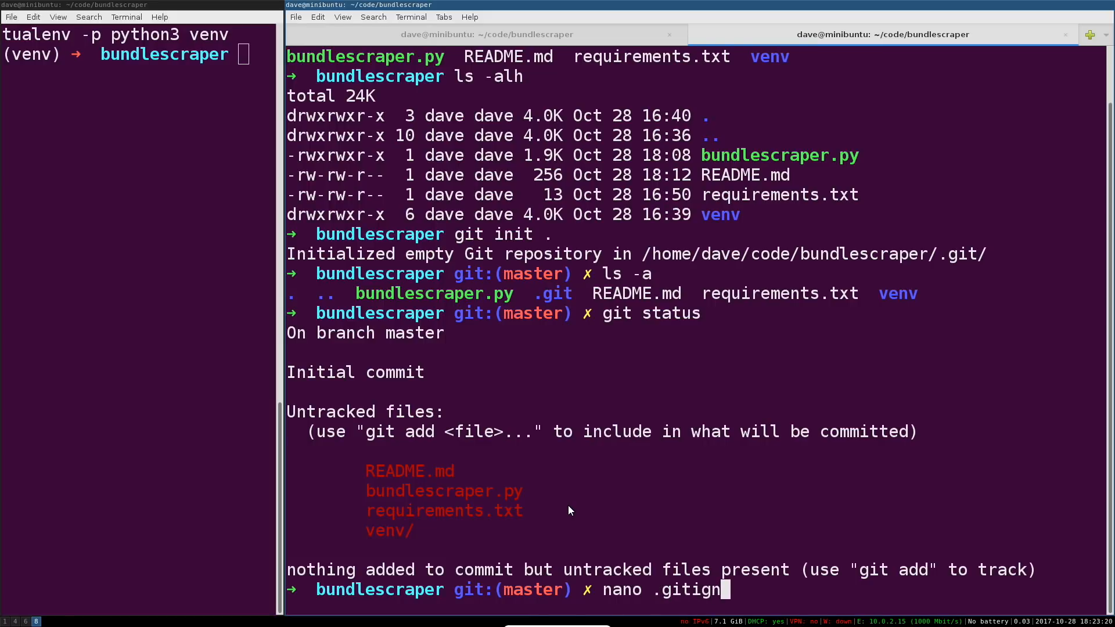
text(ore)
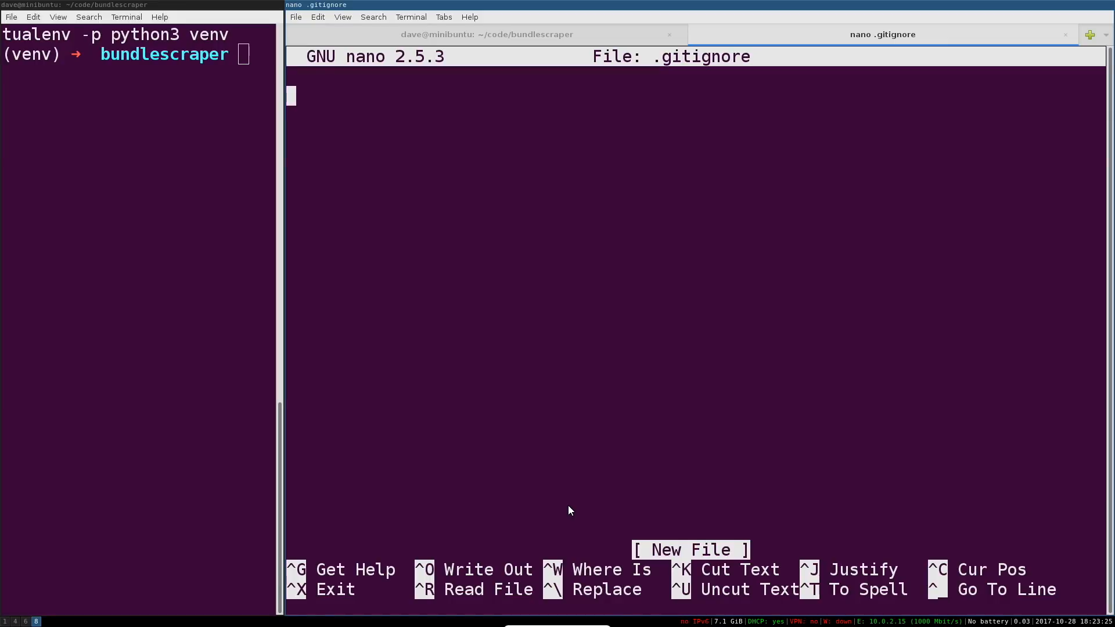
text(venv/)
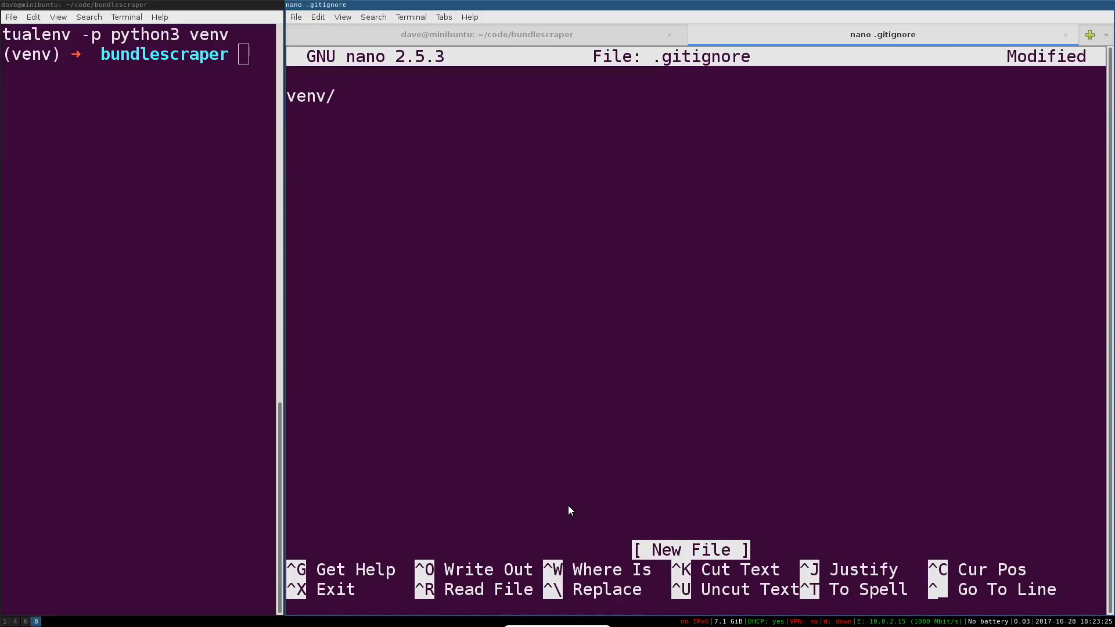
text(y)
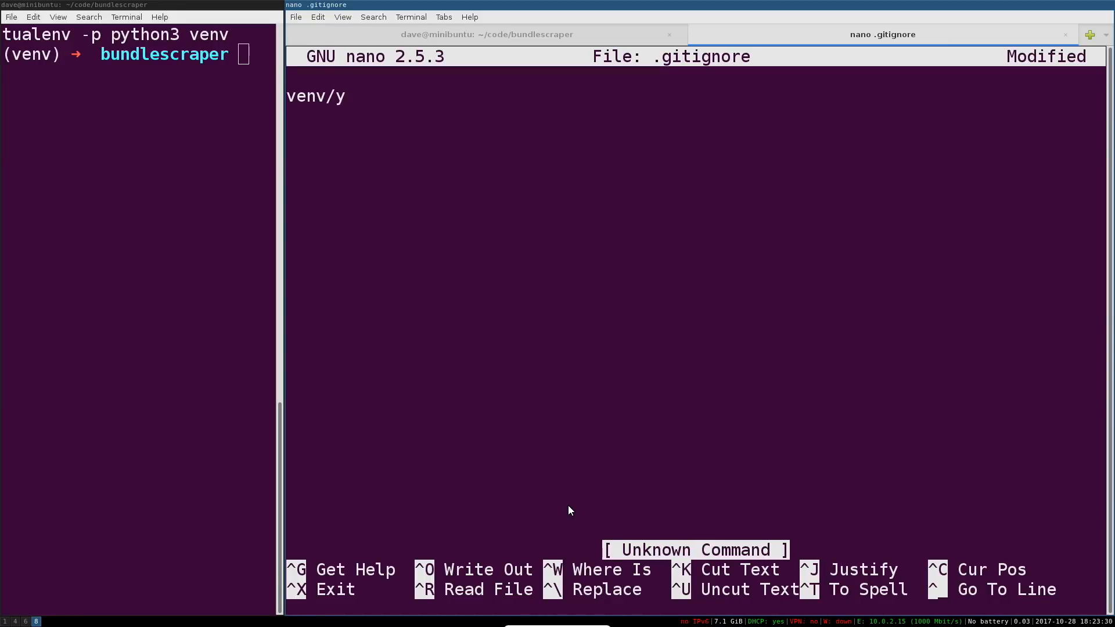
key(BackSpace)
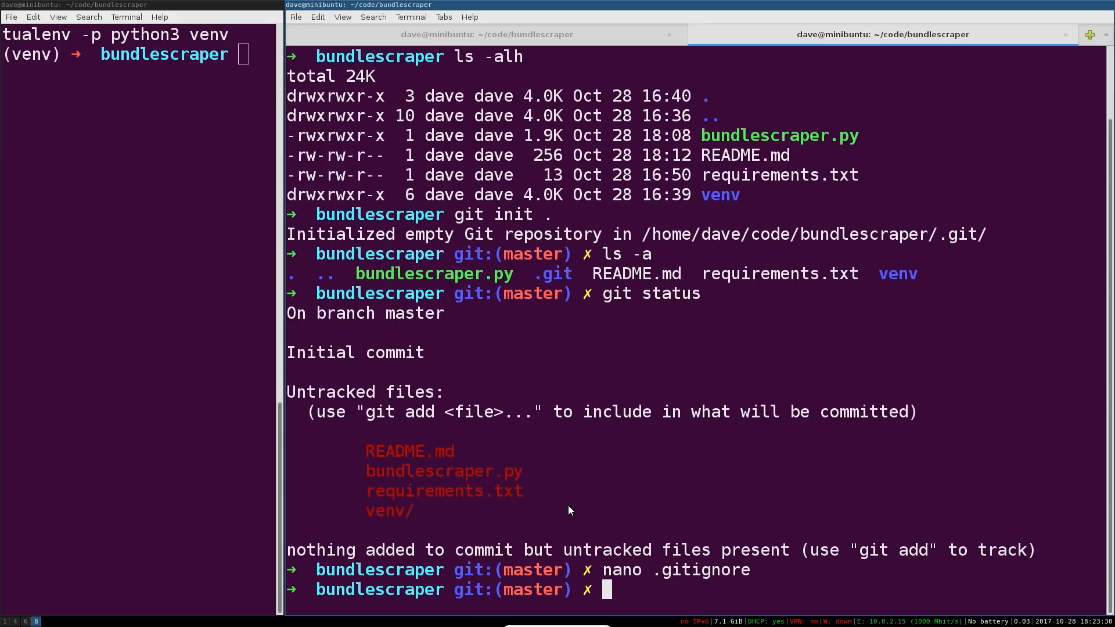
text(git status)
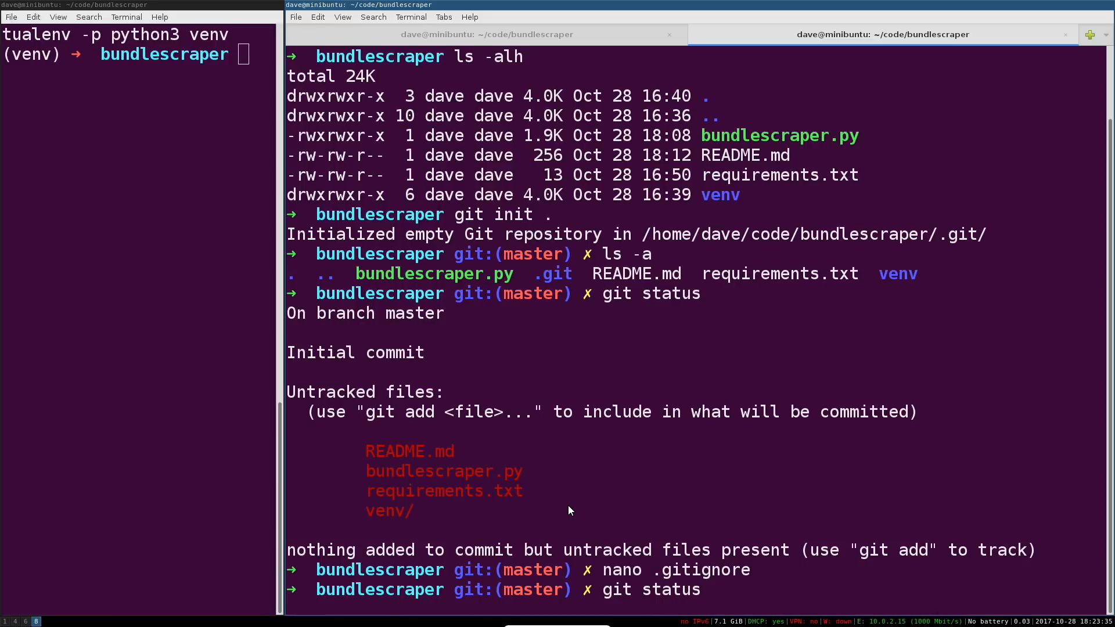
mouse_move(700, 590)
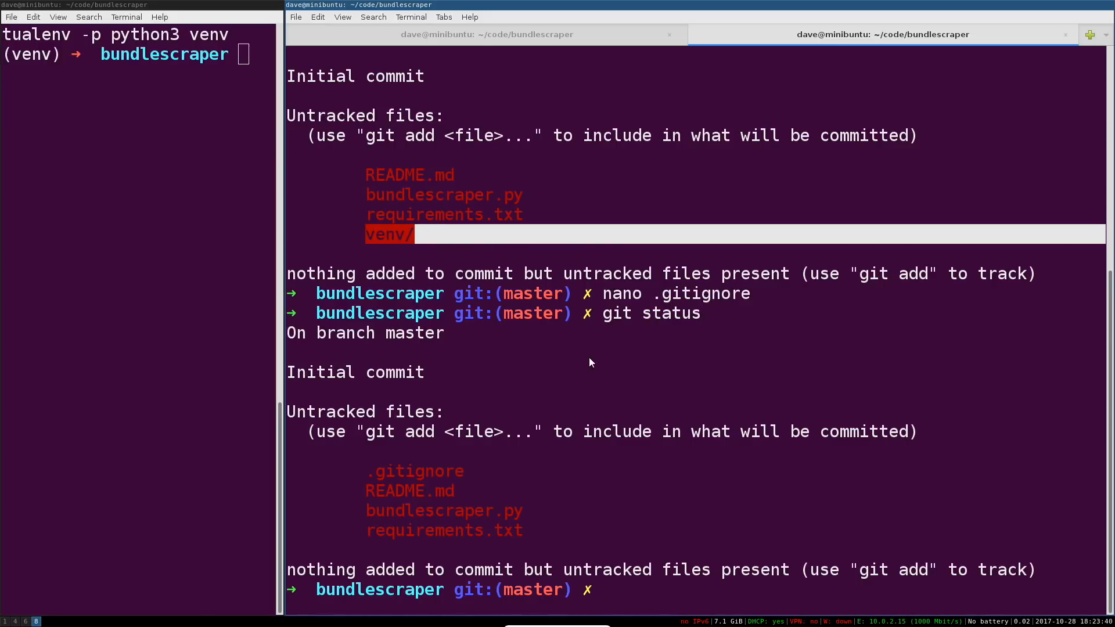
Step: Measure the venv folder's size with du -sh venv/
text(df)
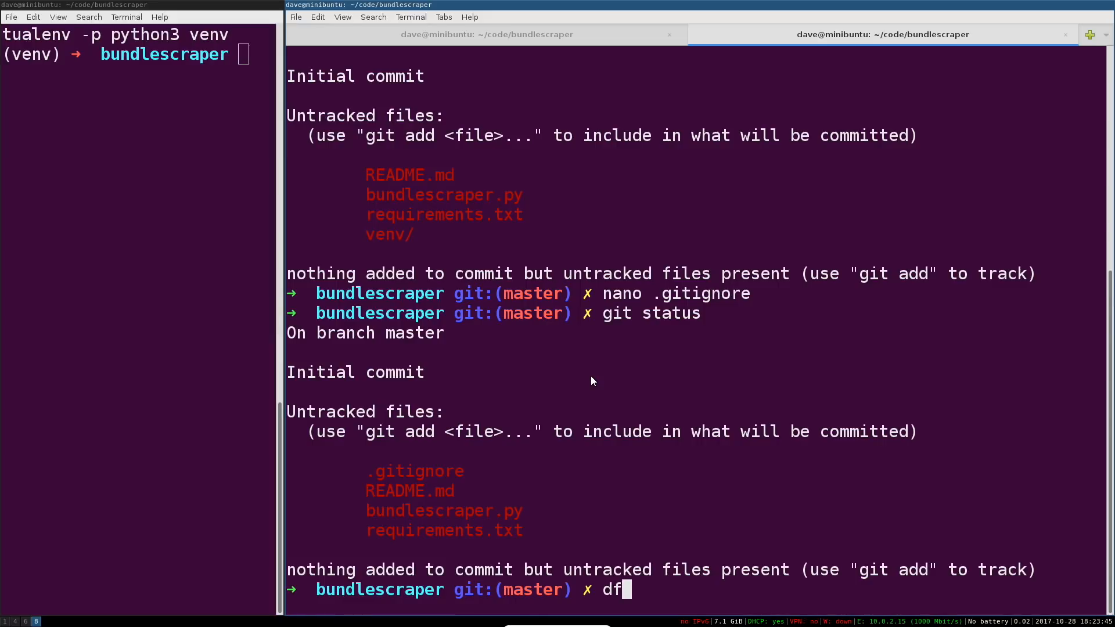
text(u -sh)
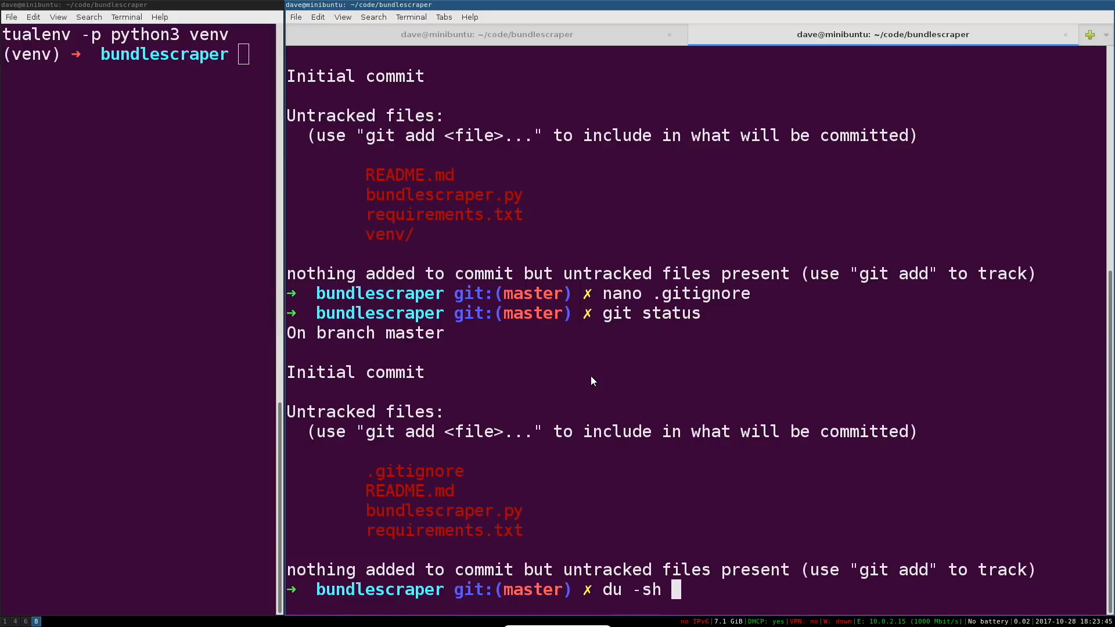
text(venv/)
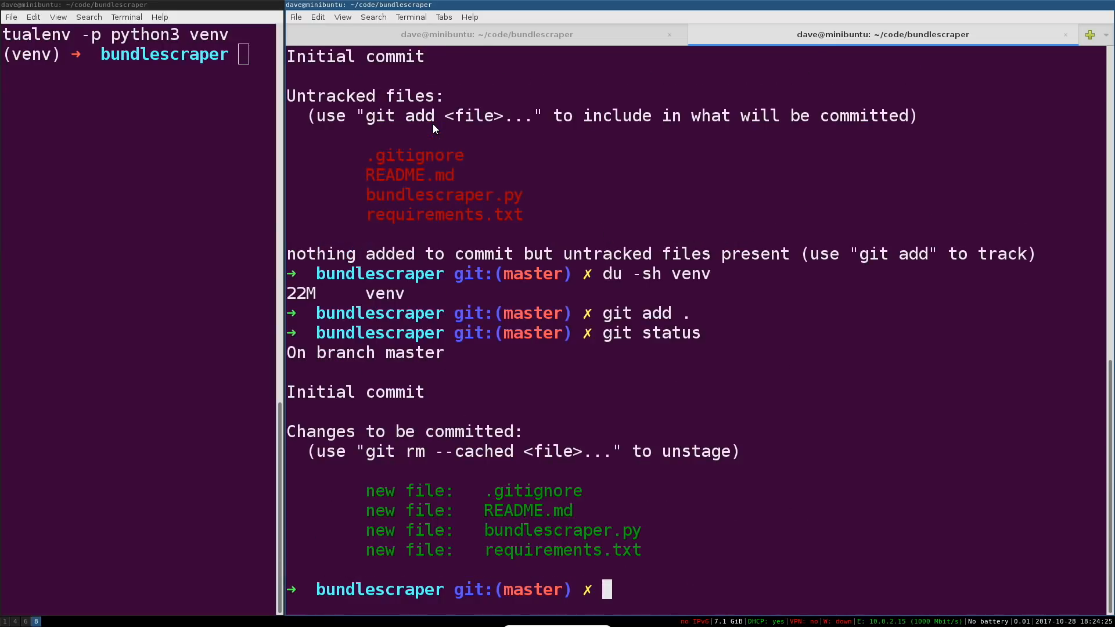
Step: Commit the staged files with message "initial prototype scraper" and view the history with git log
text(git commit -m)
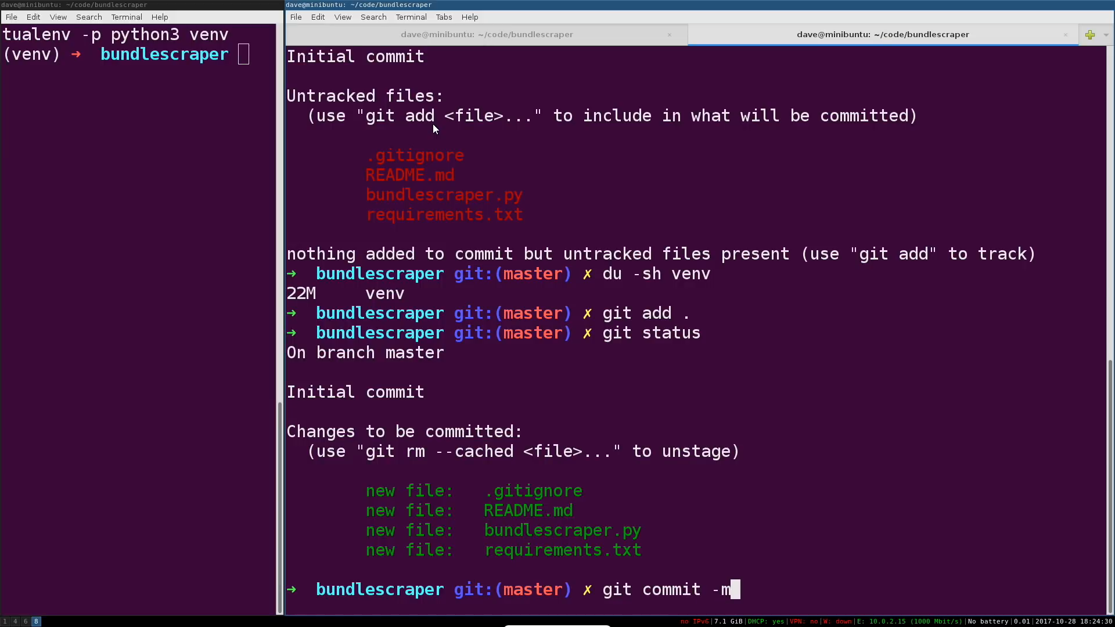
text("mess)
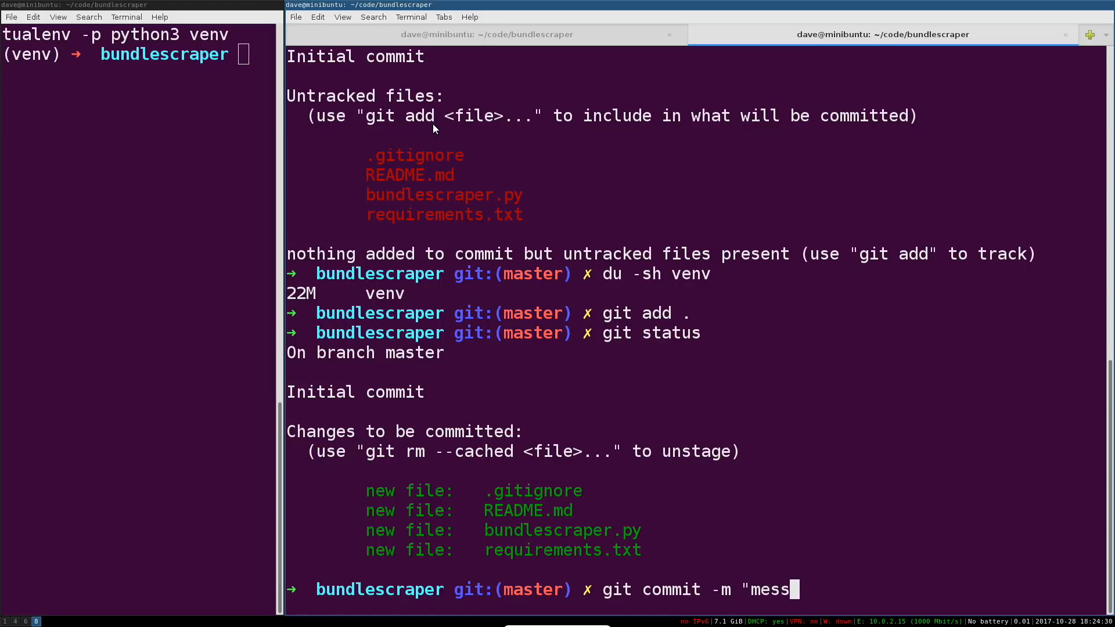
text(age)
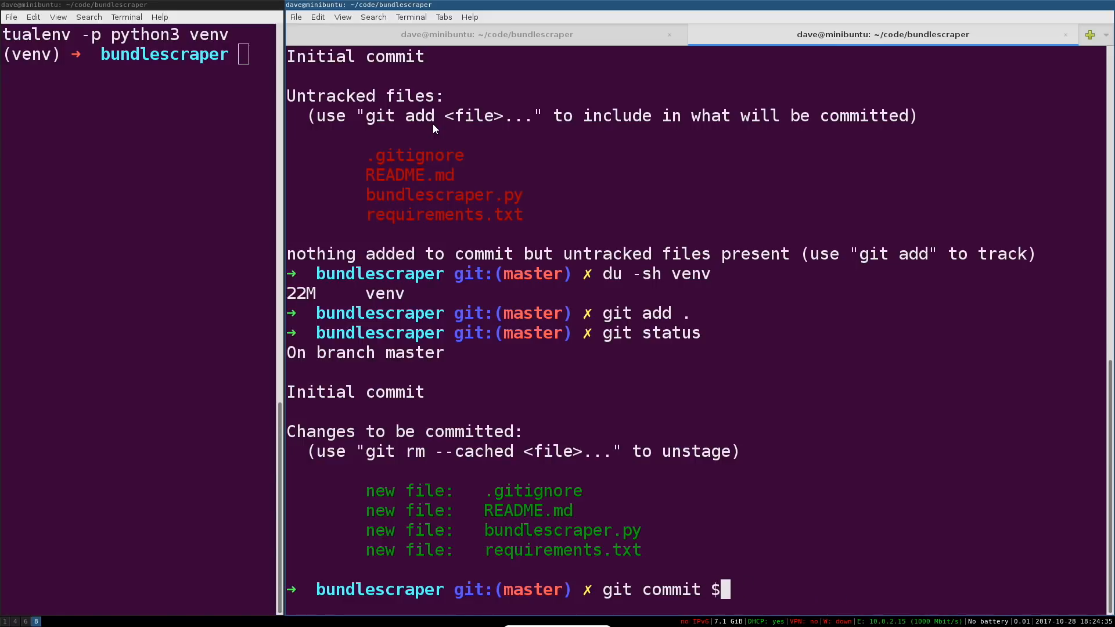
text(EDITOR)
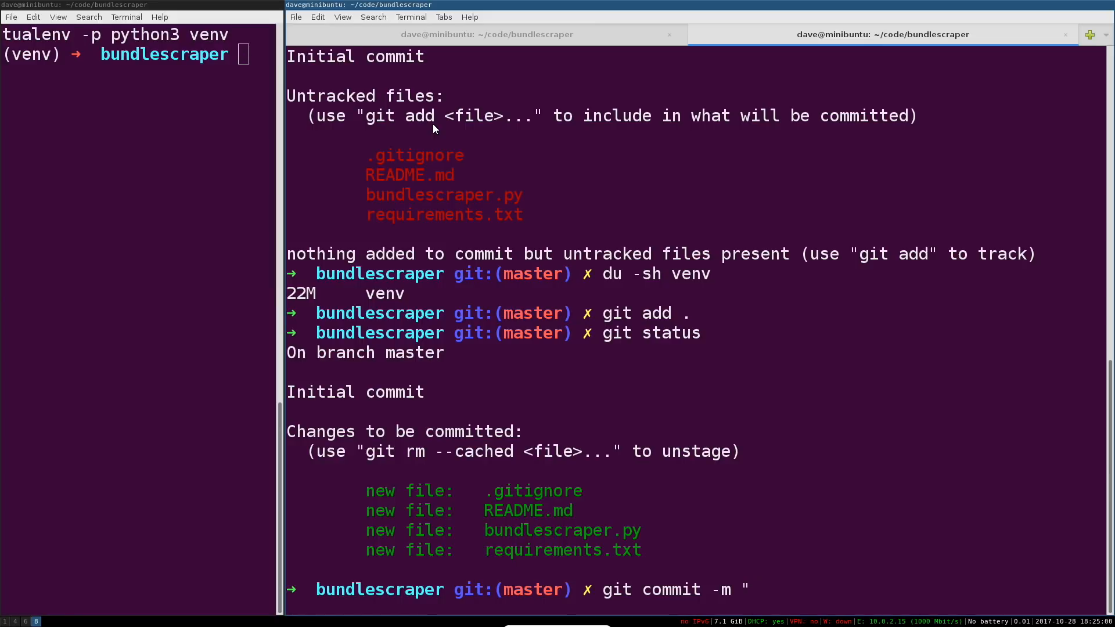
text(initial proto)
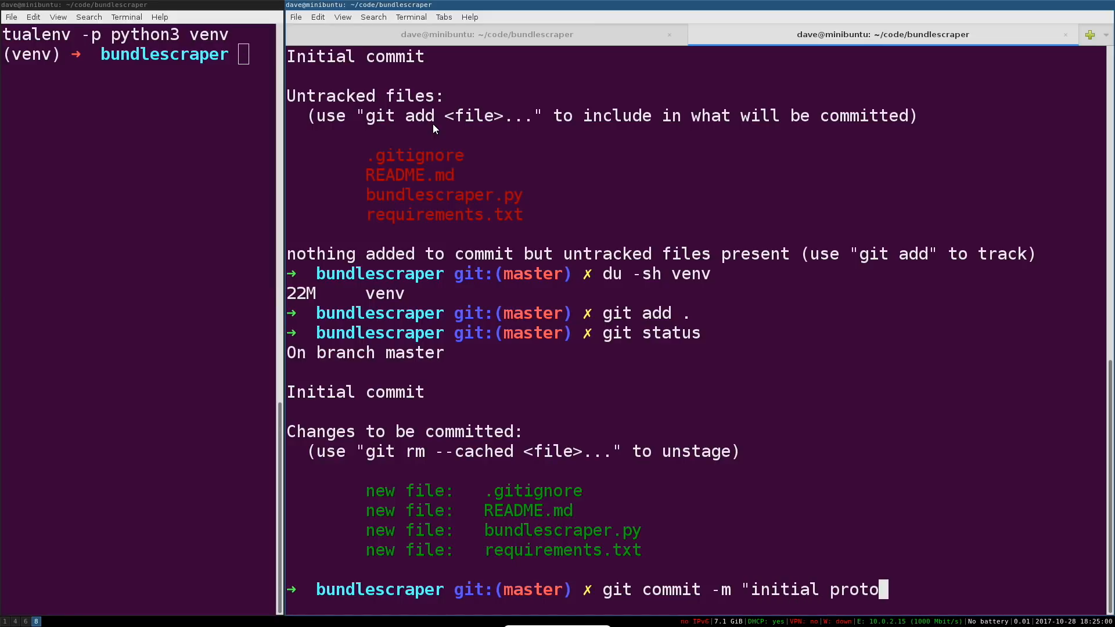
text(type scraper)
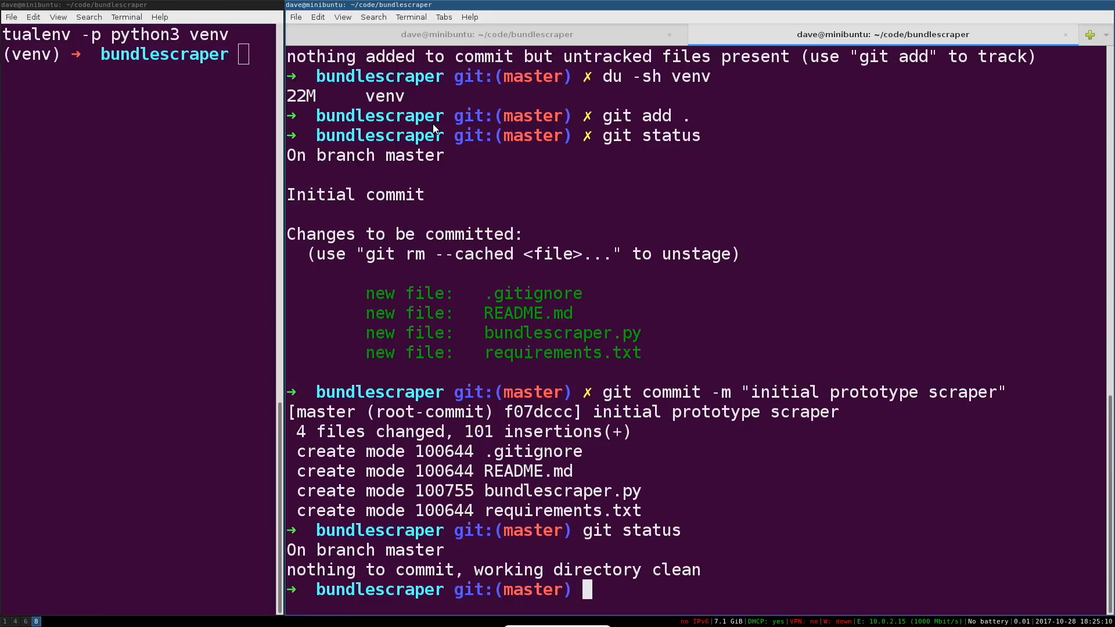
text(git log)
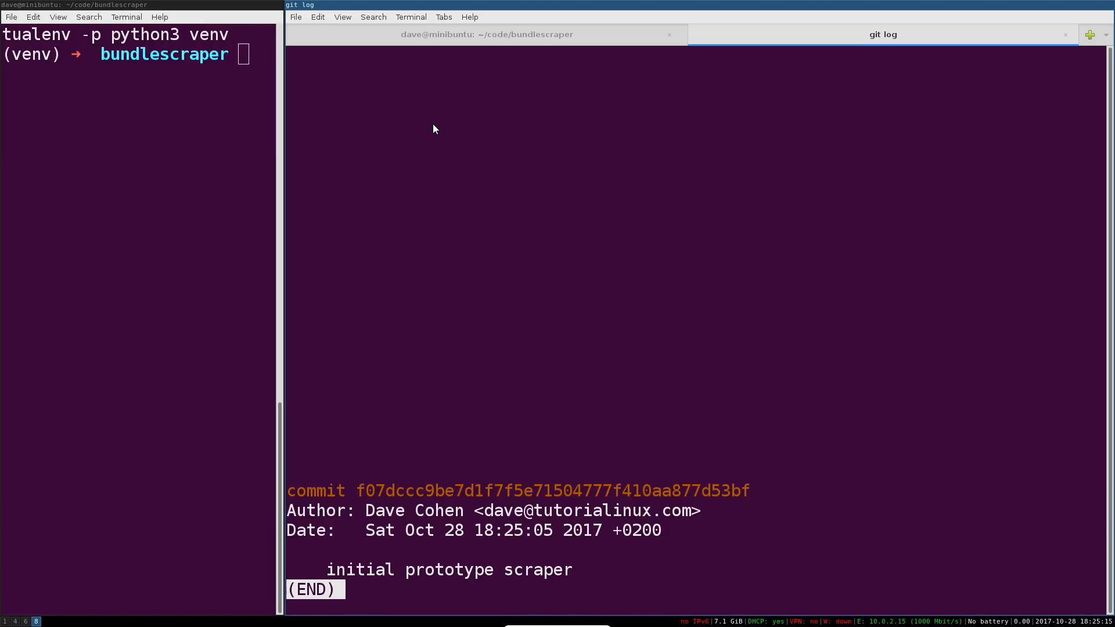
Step: Quit the git log pager with q
key(q)
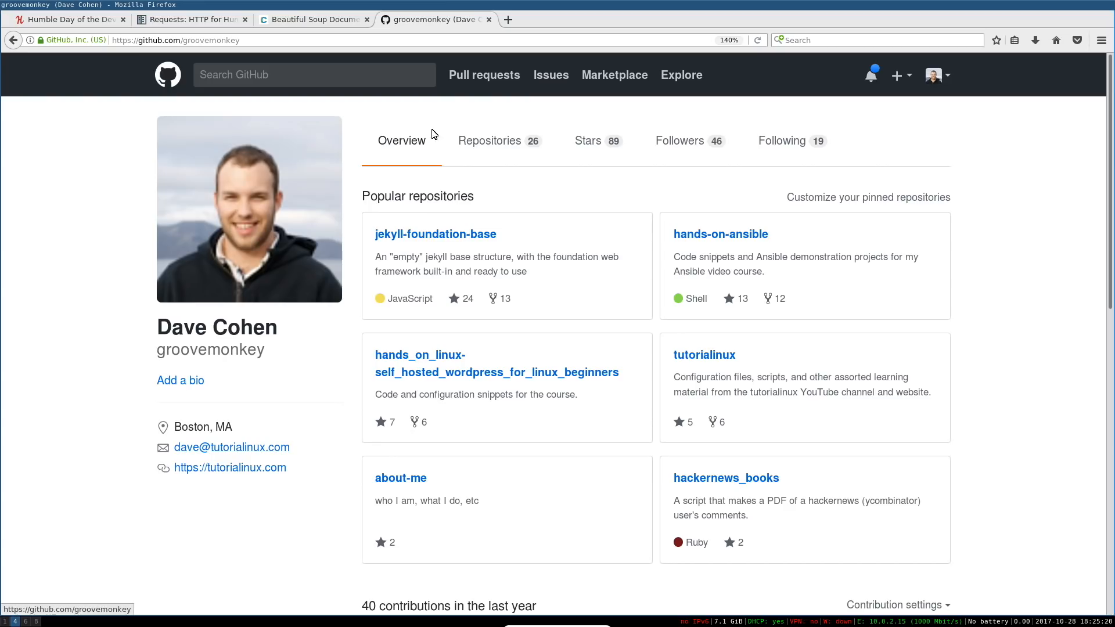
Step: Go to the Repositories list and start a new repository
click(489, 141)
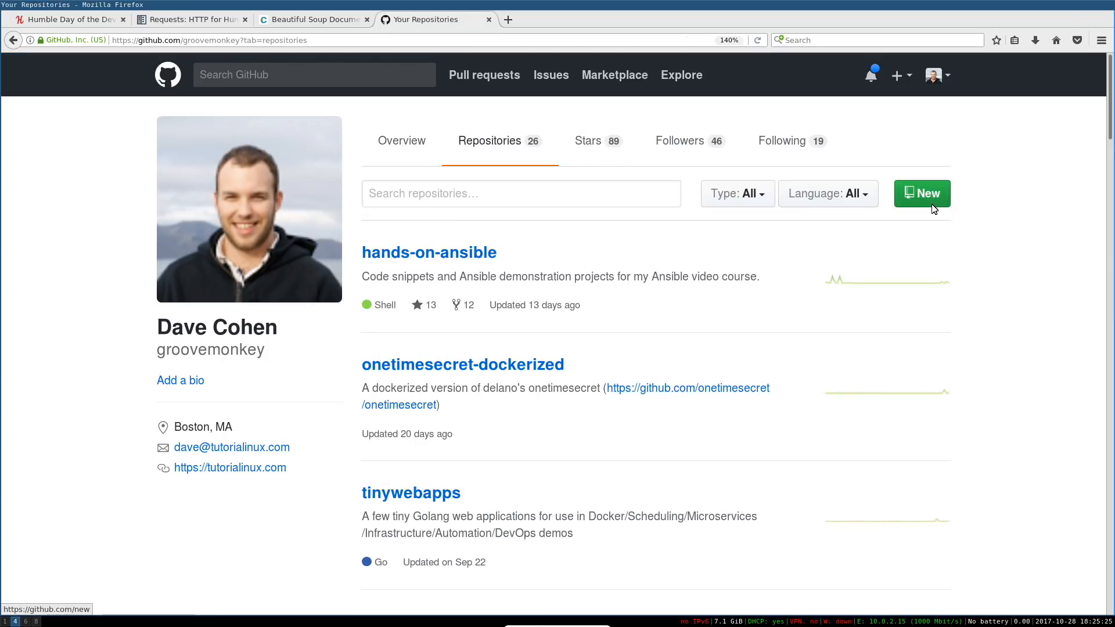
click(921, 194)
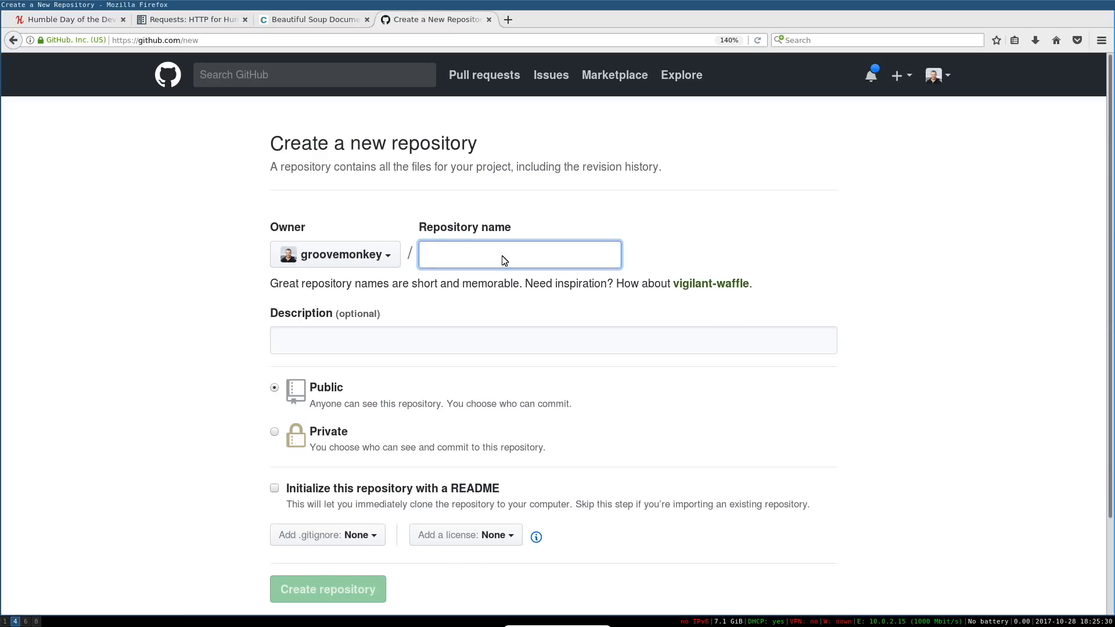
Step: Name the repository python-bundlescraper, describe it as 'A practical Python learning project: scrape humble bundles', and create it
text(python-bundlescraper)
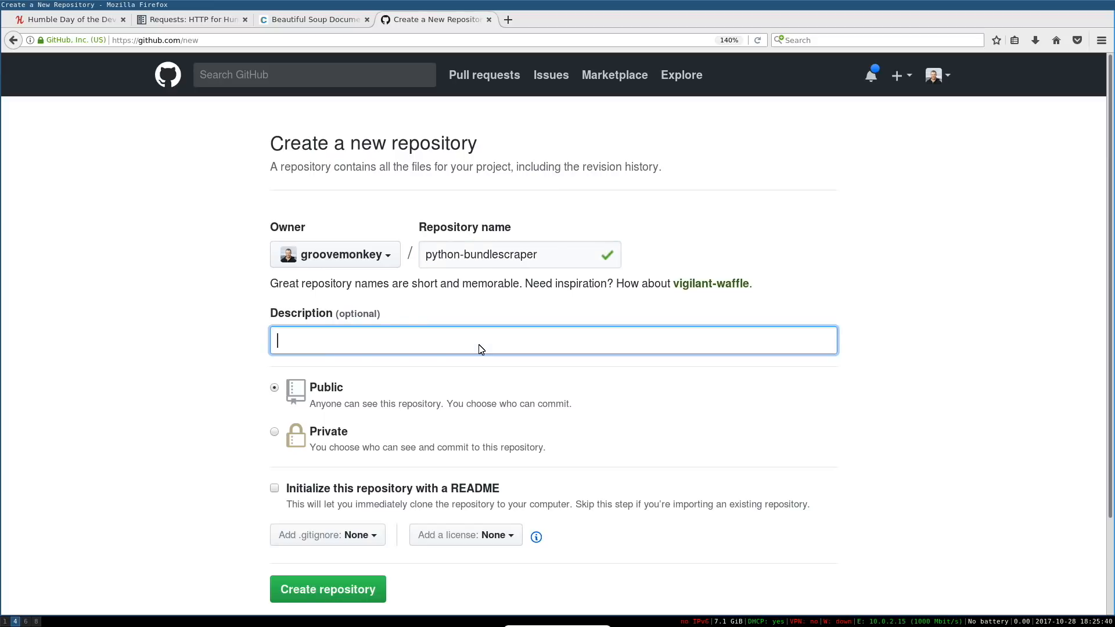
text(A practical)
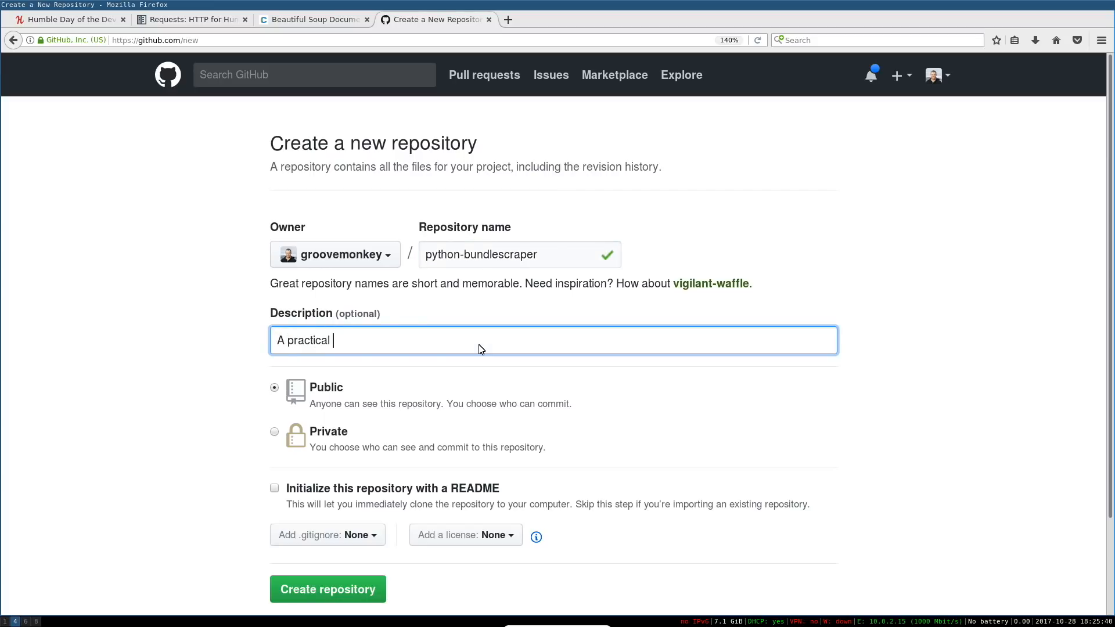
text(Python learning p)
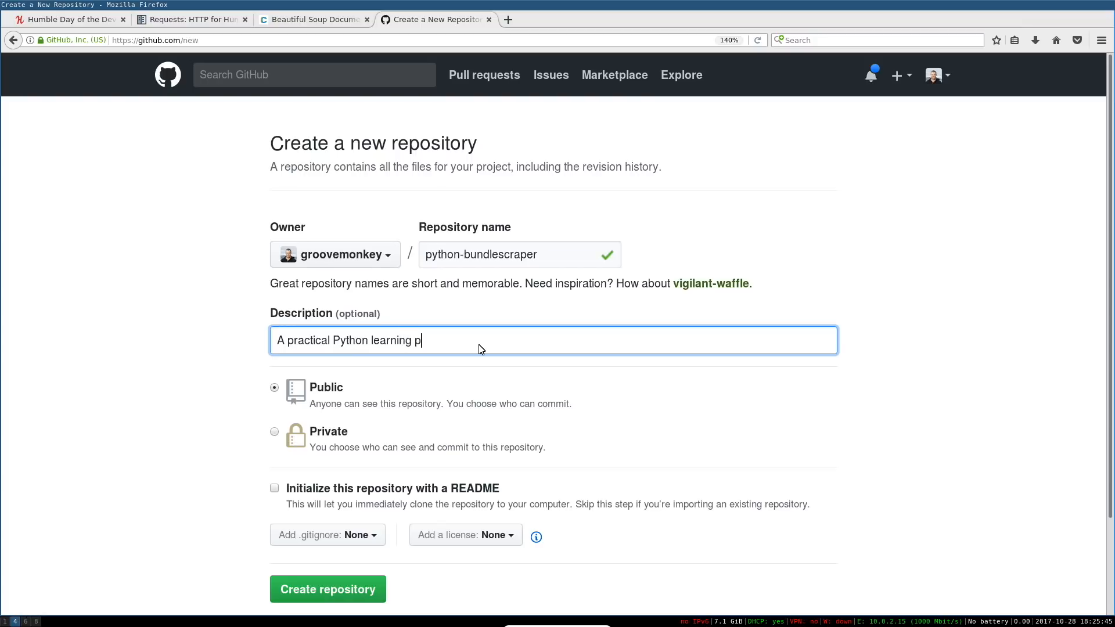
text(roject)
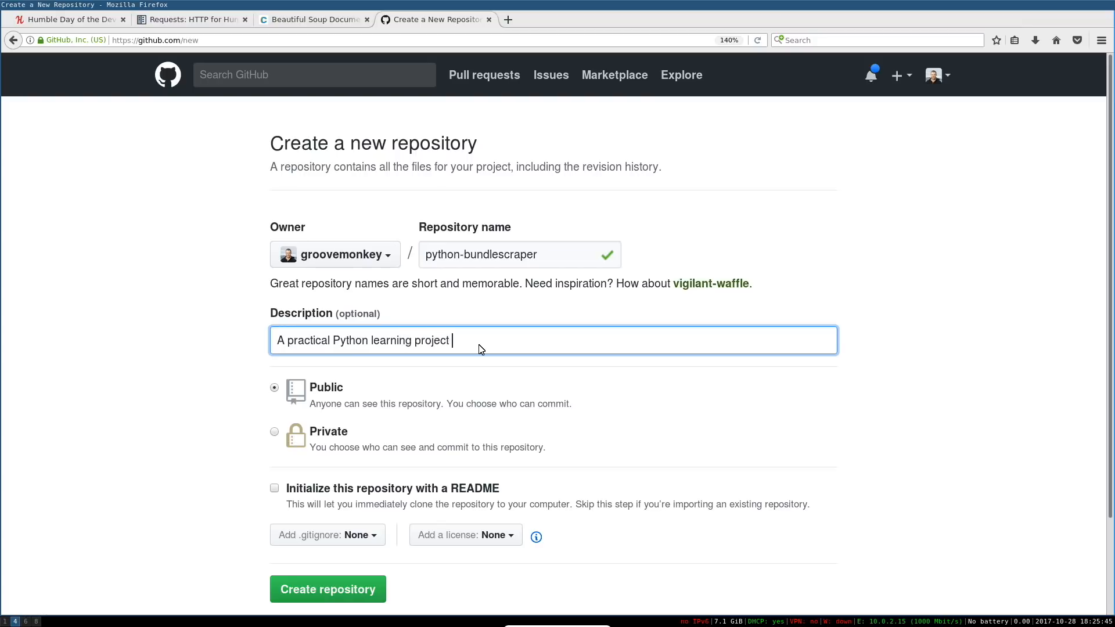
text(:)
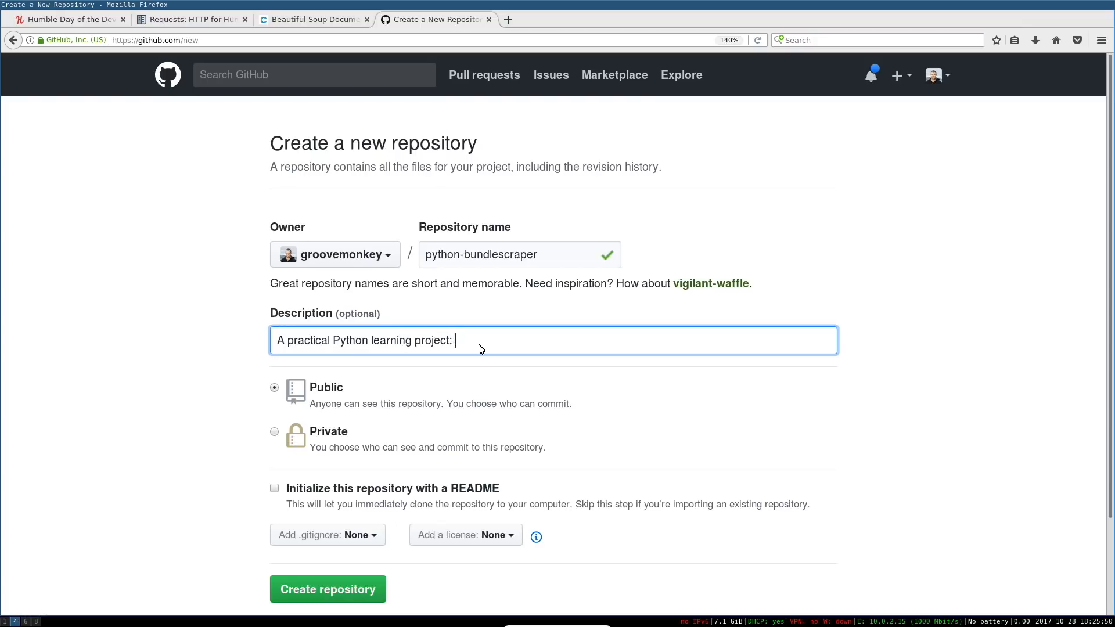
text(scrape humble bun)
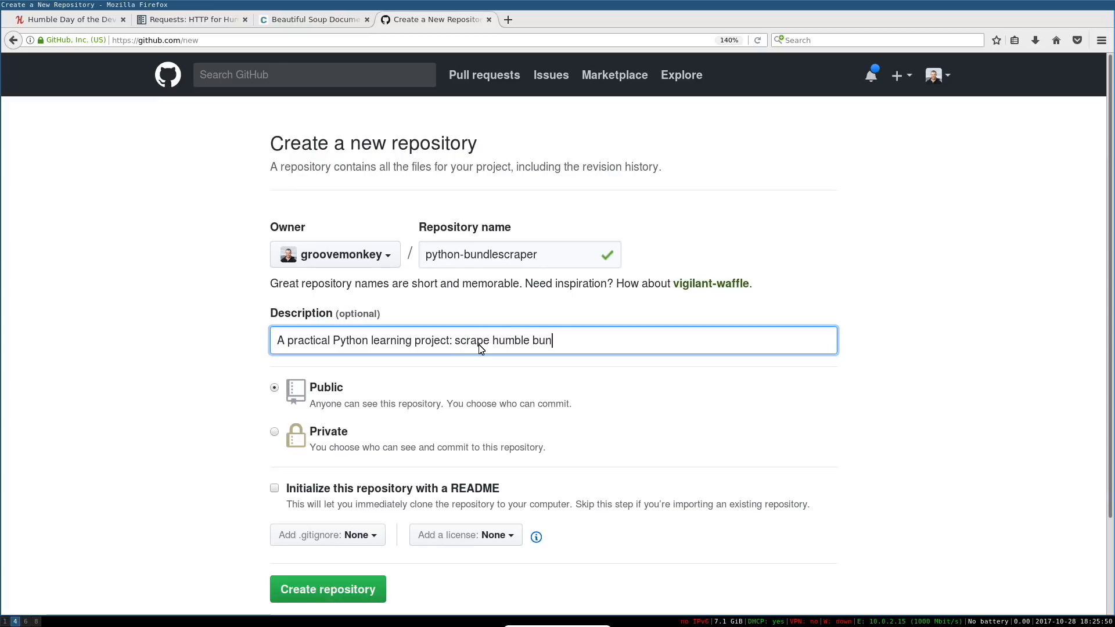
text(dles)
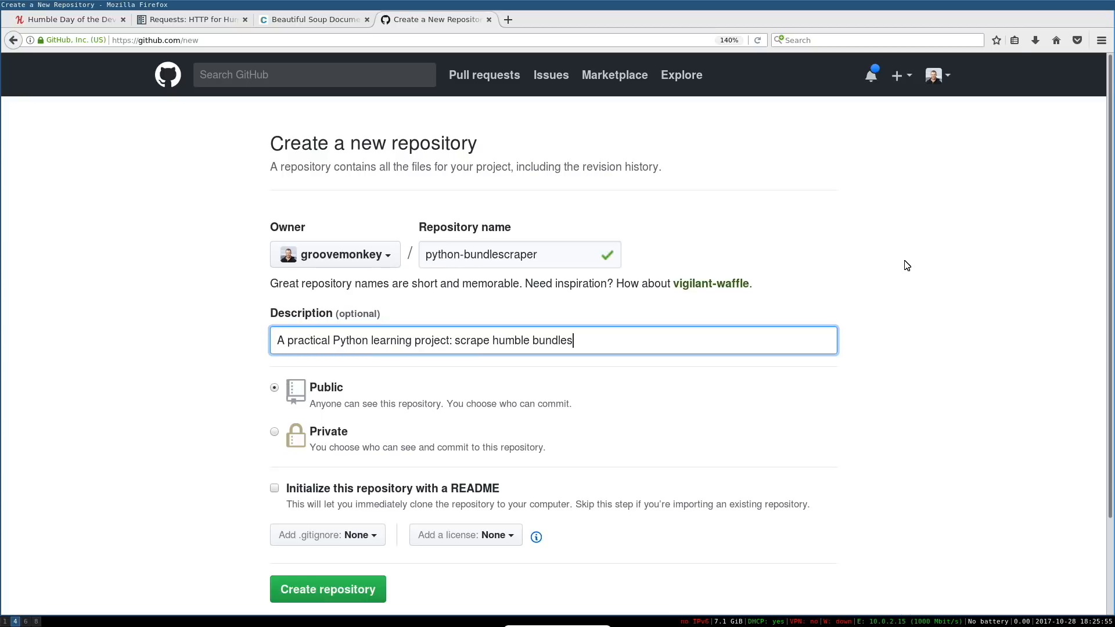
mouse_move(540, 331)
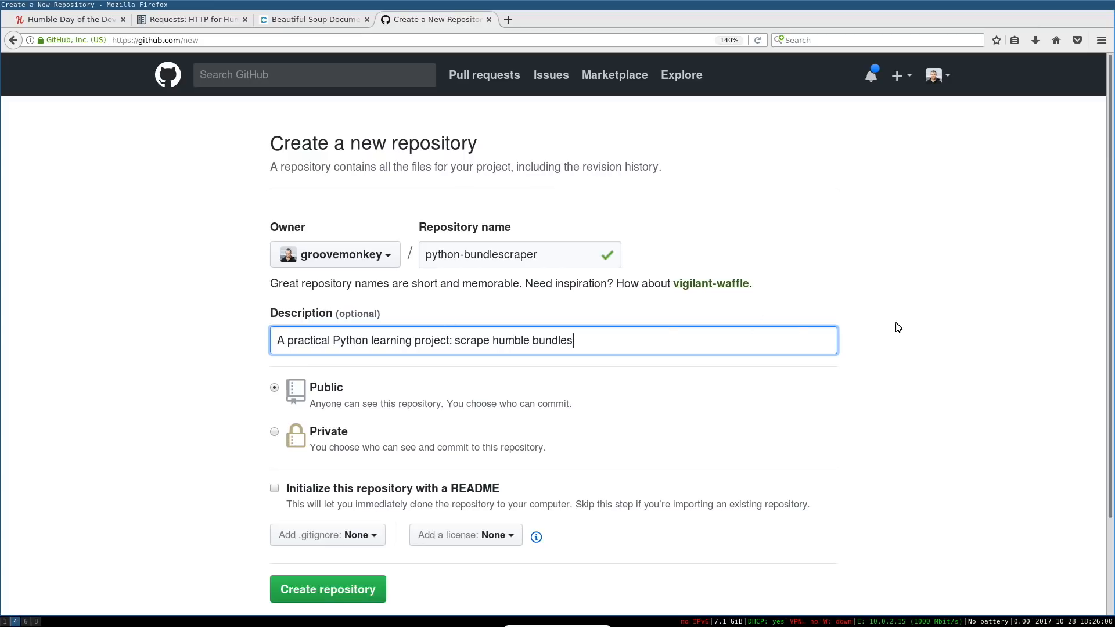
scroll(down, 3)
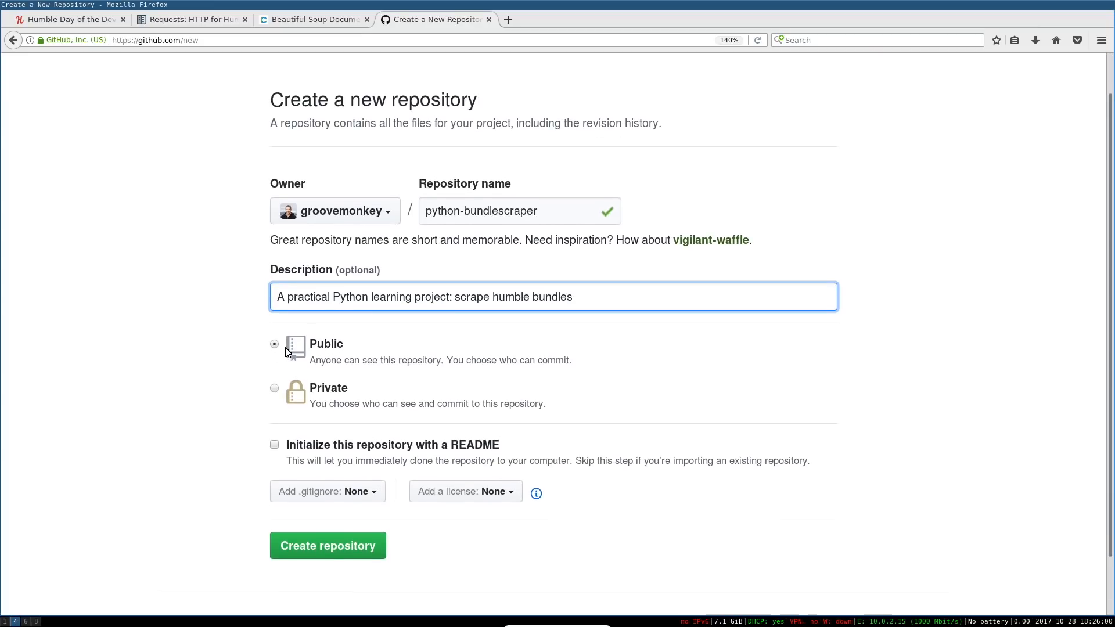
mouse_move(388, 458)
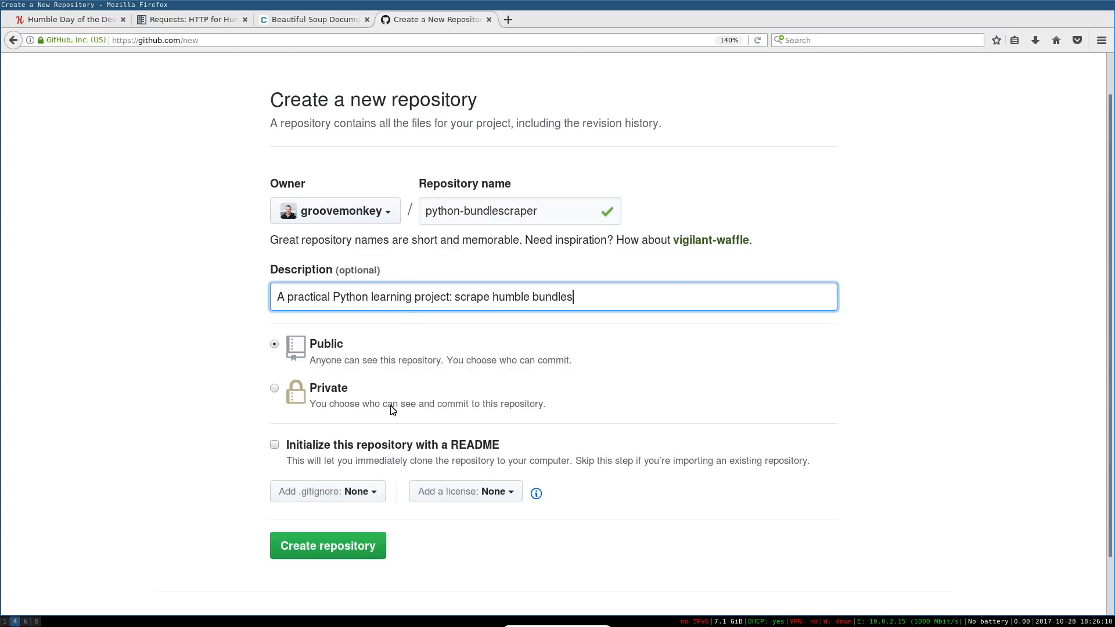
click(327, 545)
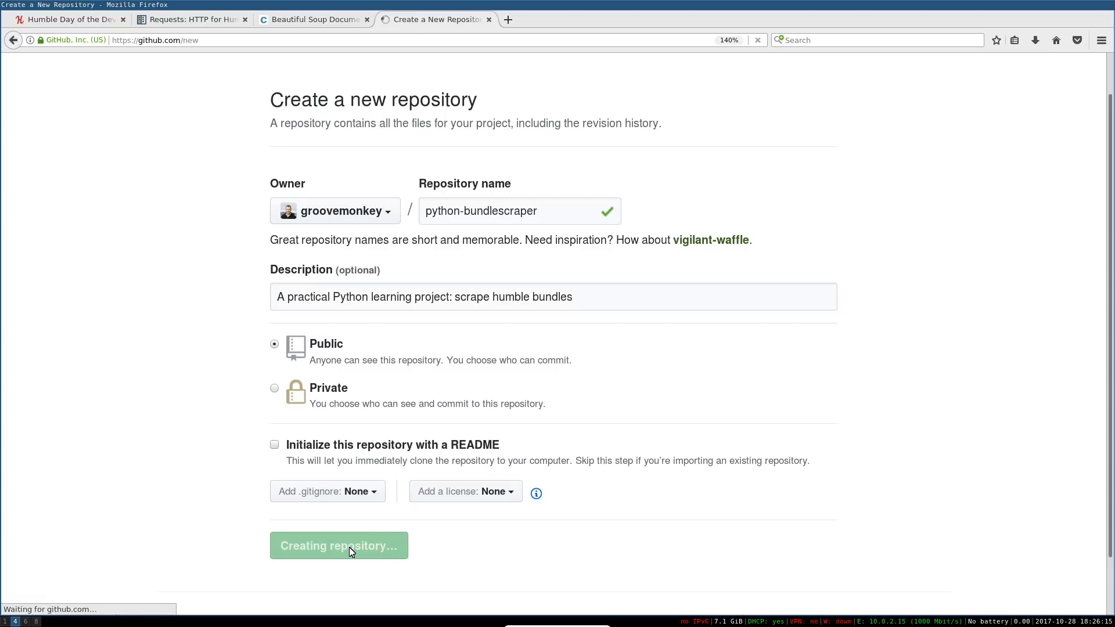
Step: Scroll to the 'push an existing repository' commands and select the remote add line
click(338, 545)
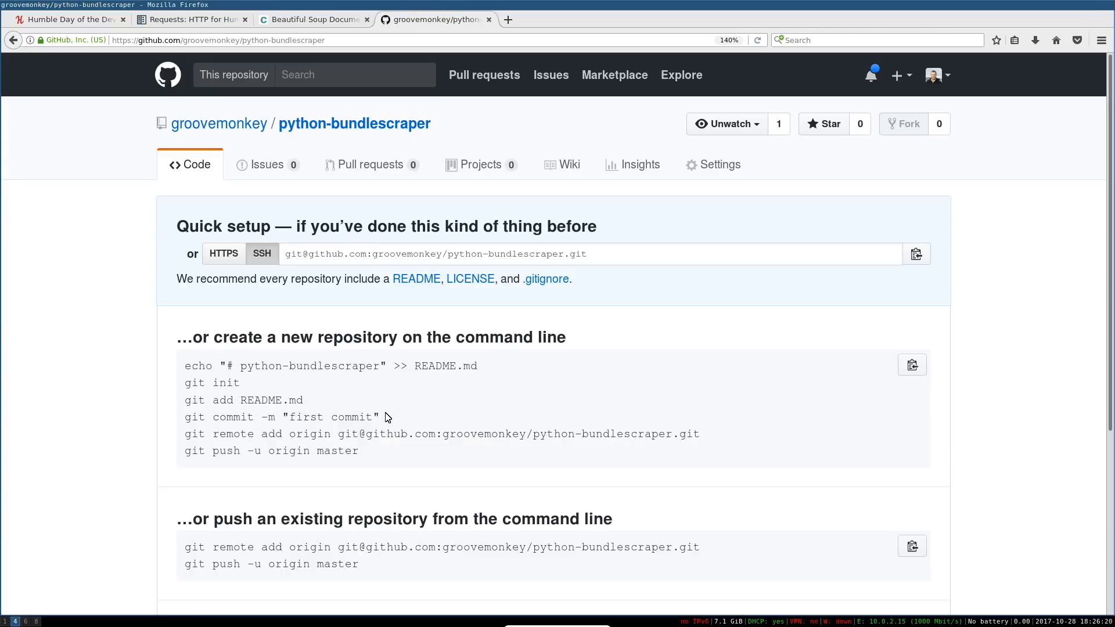
mouse_move(340, 292)
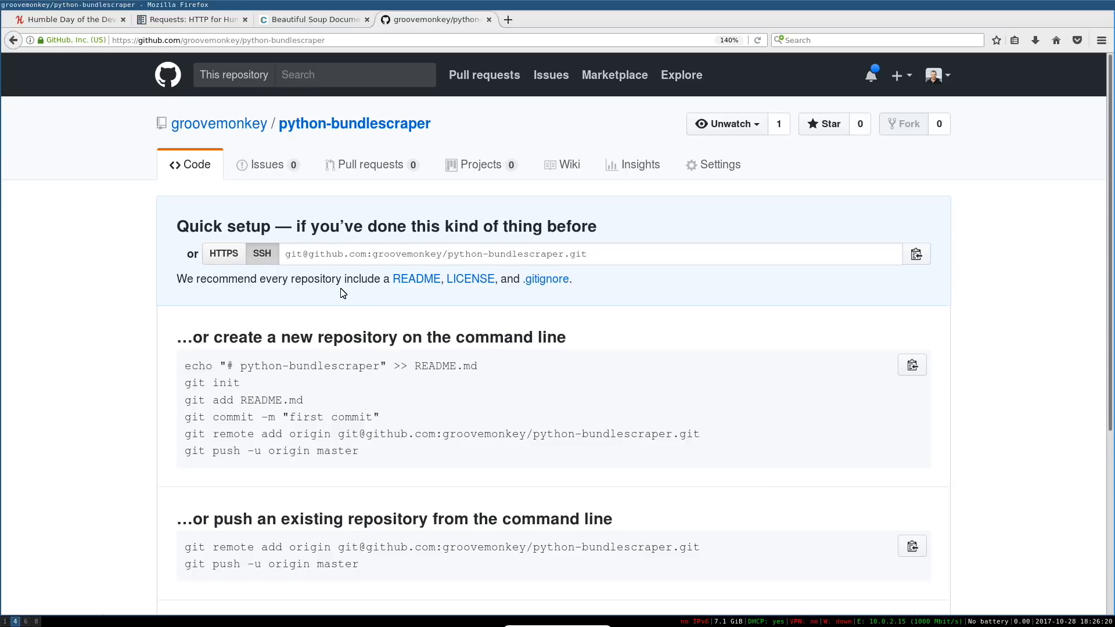
scroll(down, 3)
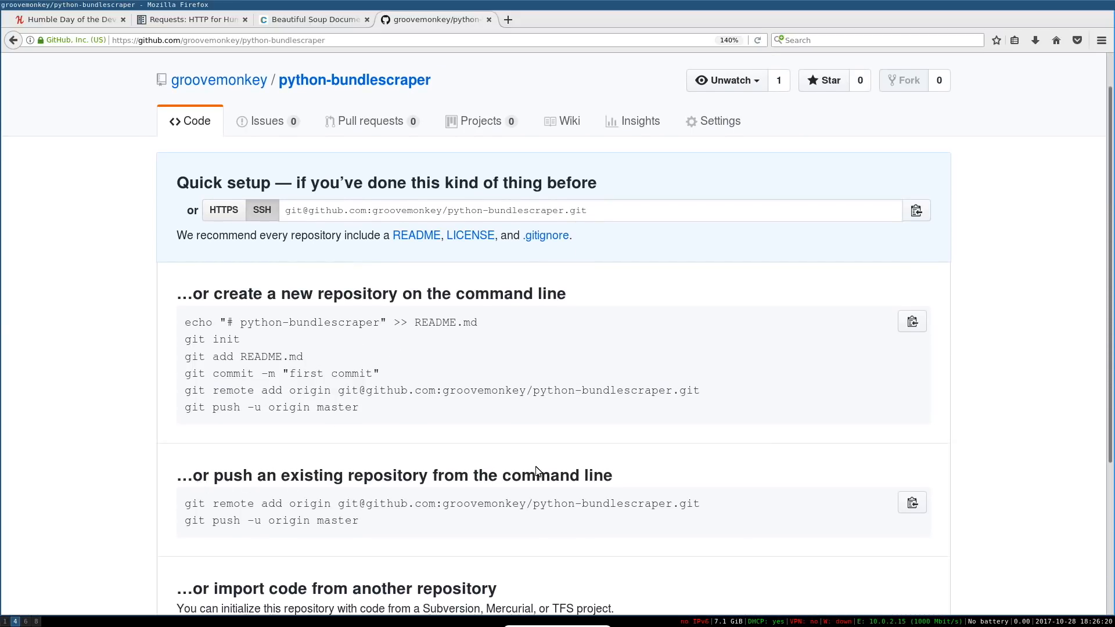
drag(184, 503, 523, 503)
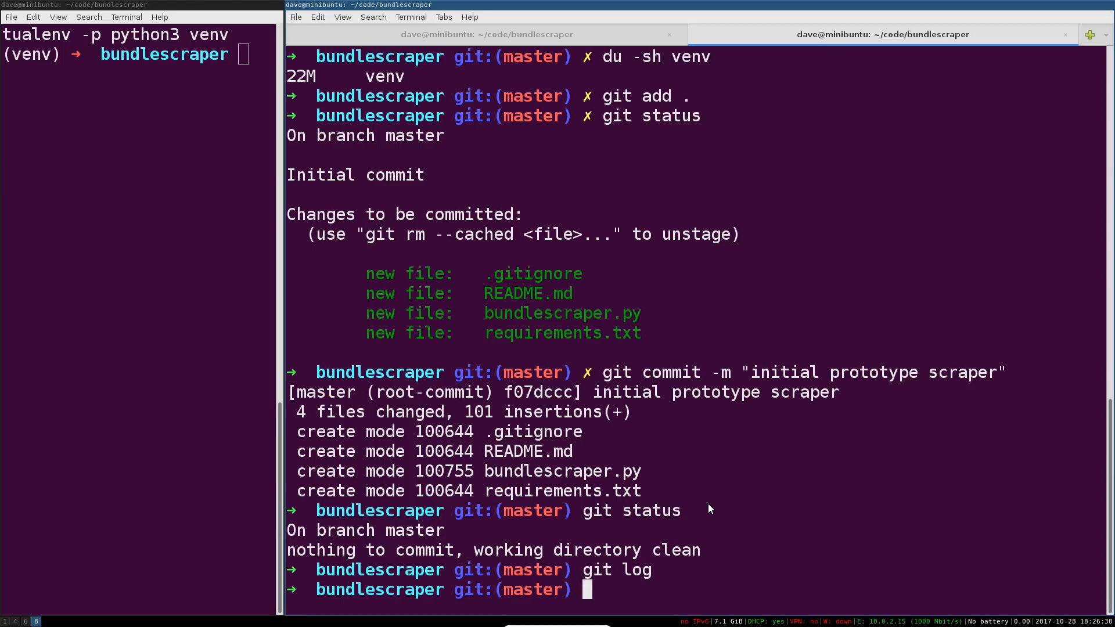
text(git remote add origin git@github.com:groovemonkey/python-bundlescraper.git)
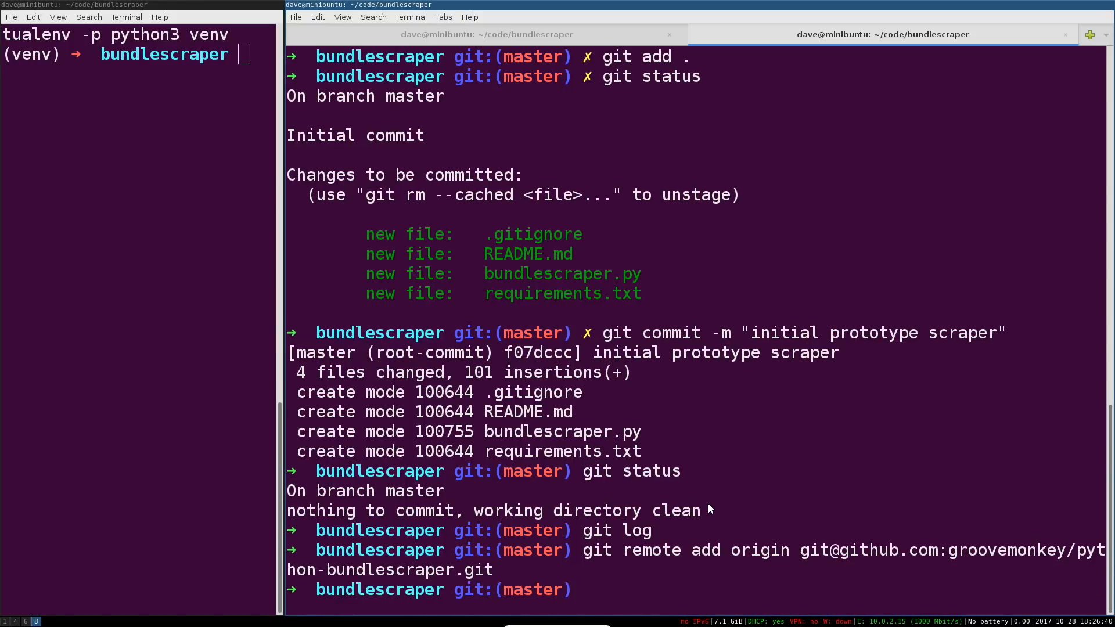
text(git push -u origin ma)
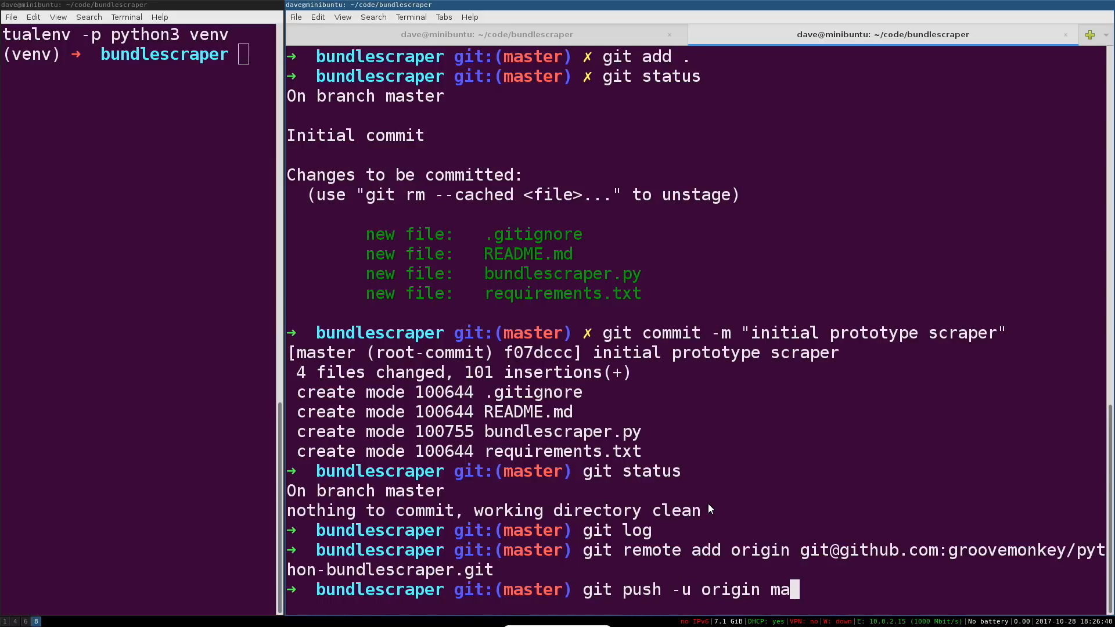
text(ster)
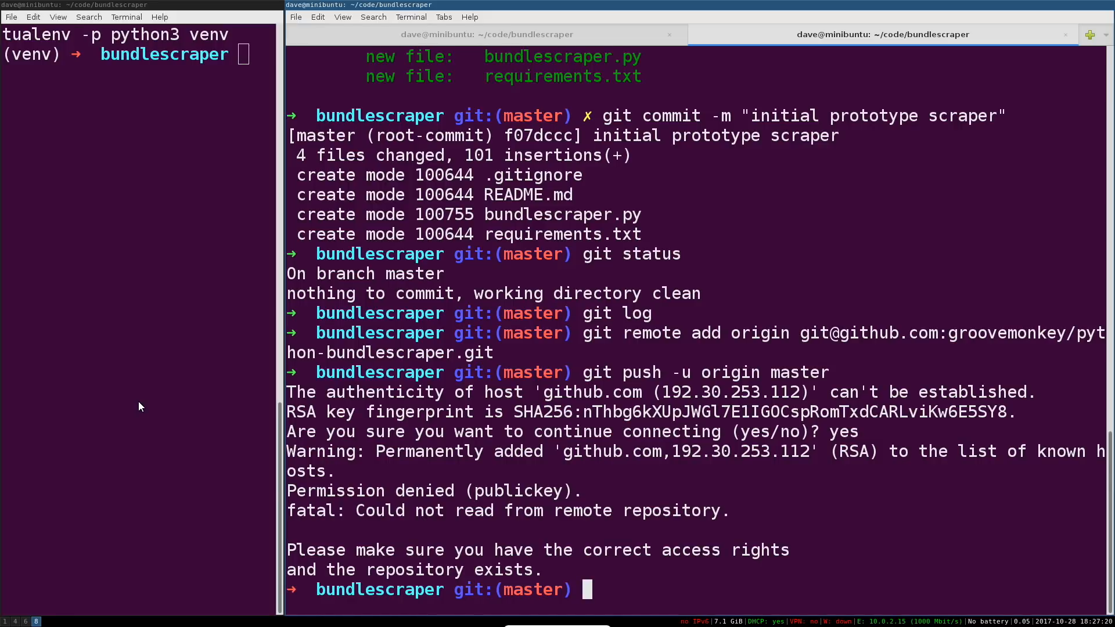
Step: Enter cat ~/.ssh/id_ecdsa in the terminal to print the SSH key file
text(ca)
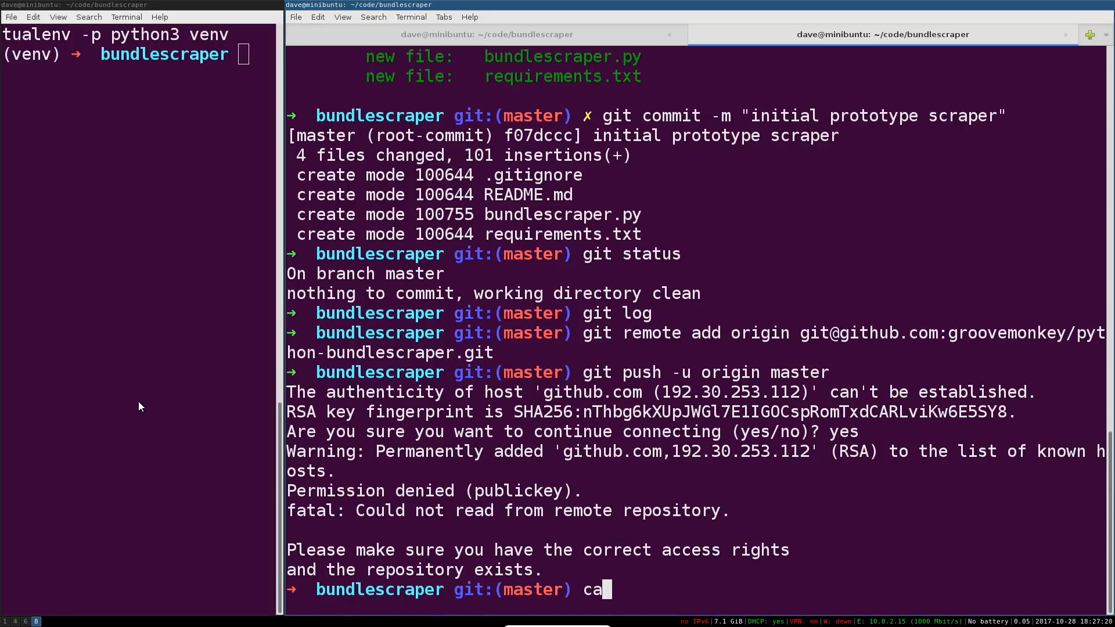
text(t .)
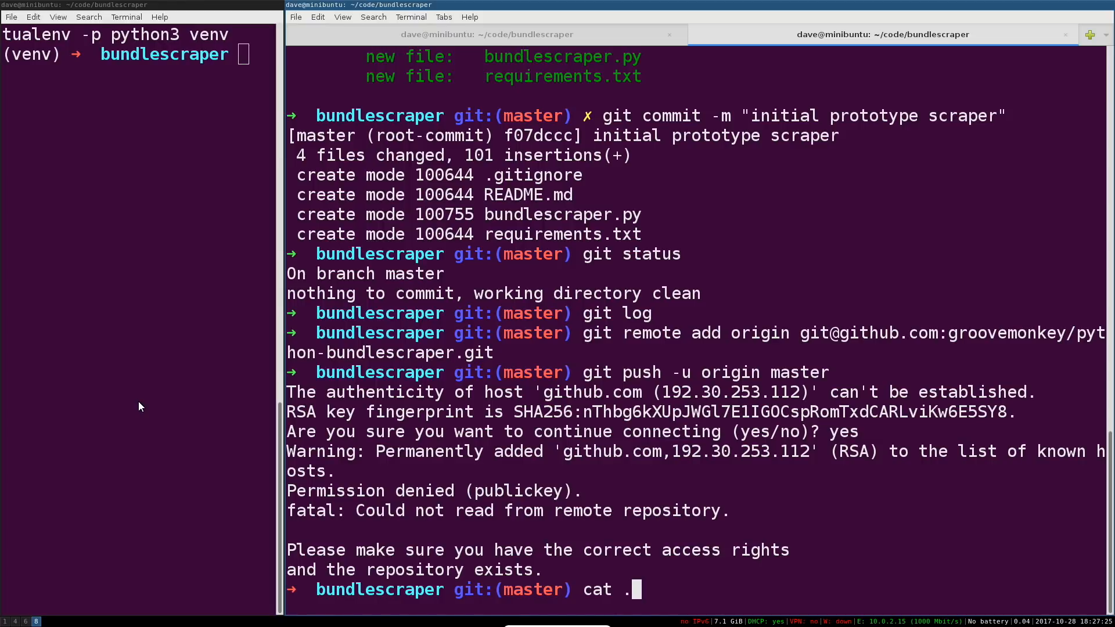
text(~/.id)
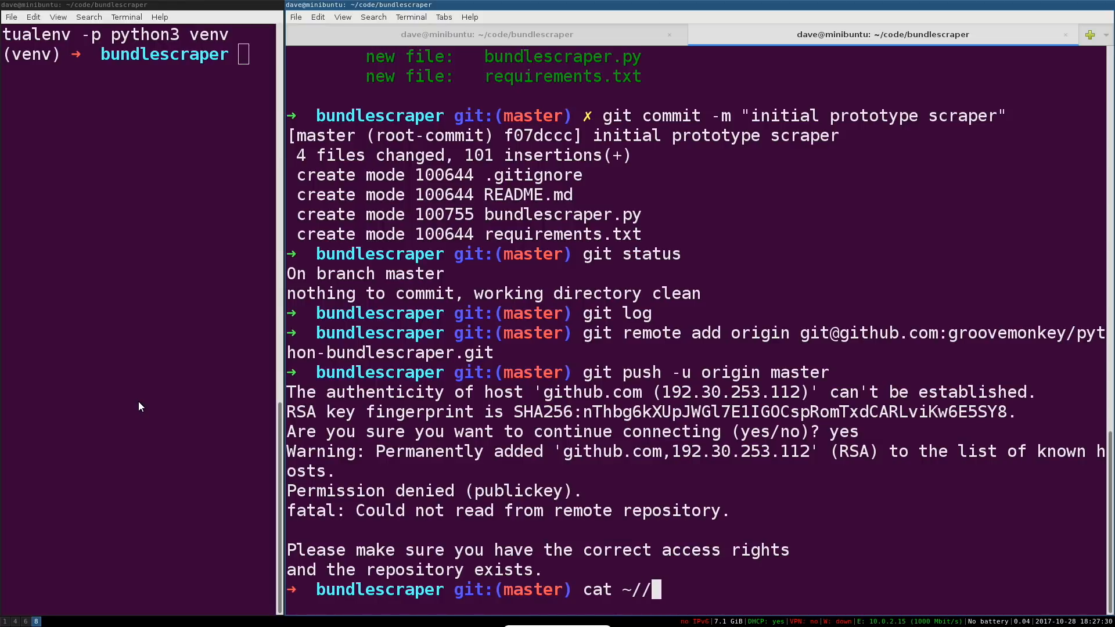
text(.ssh/id_ecdsa)
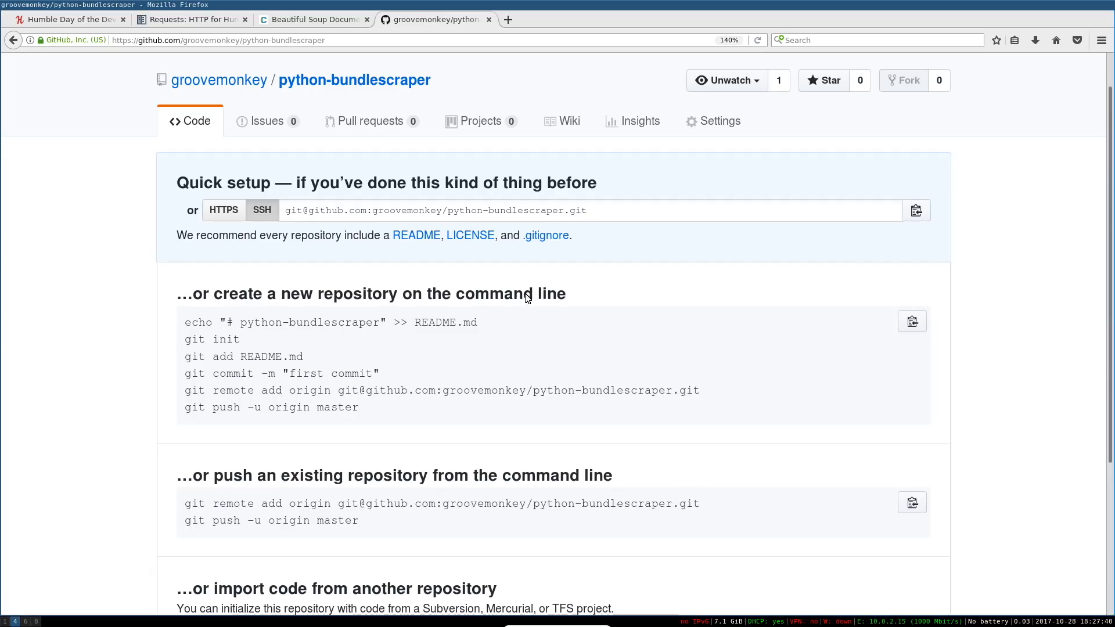
Step: Navigate from the avatar menu through profile and Settings to the SSH and GPG keys page
click(938, 74)
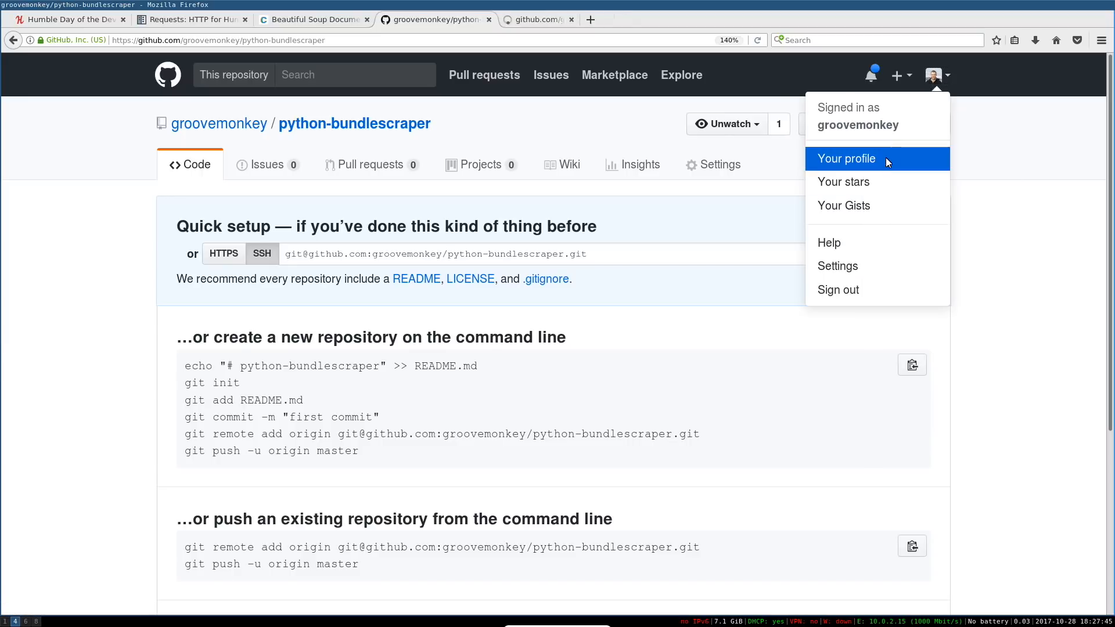
click(845, 158)
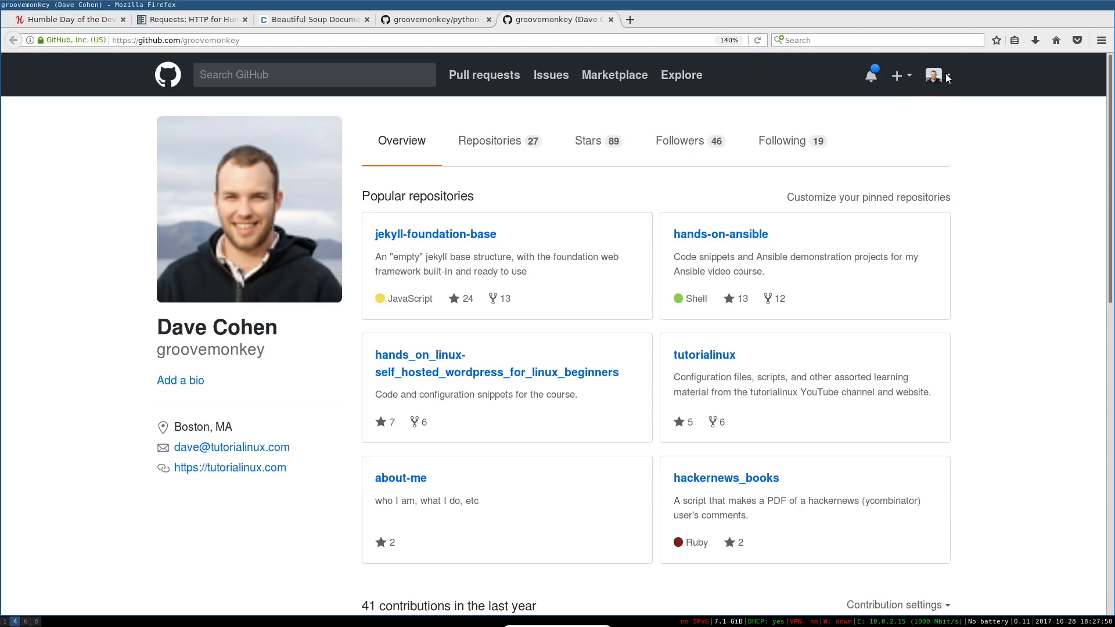
click(933, 76)
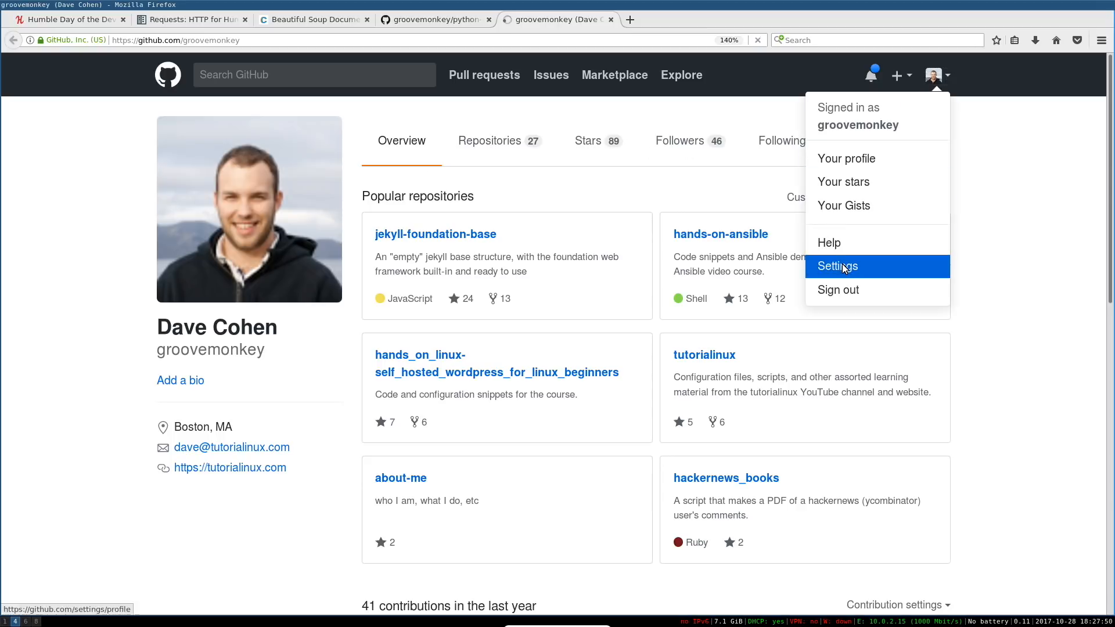
click(837, 266)
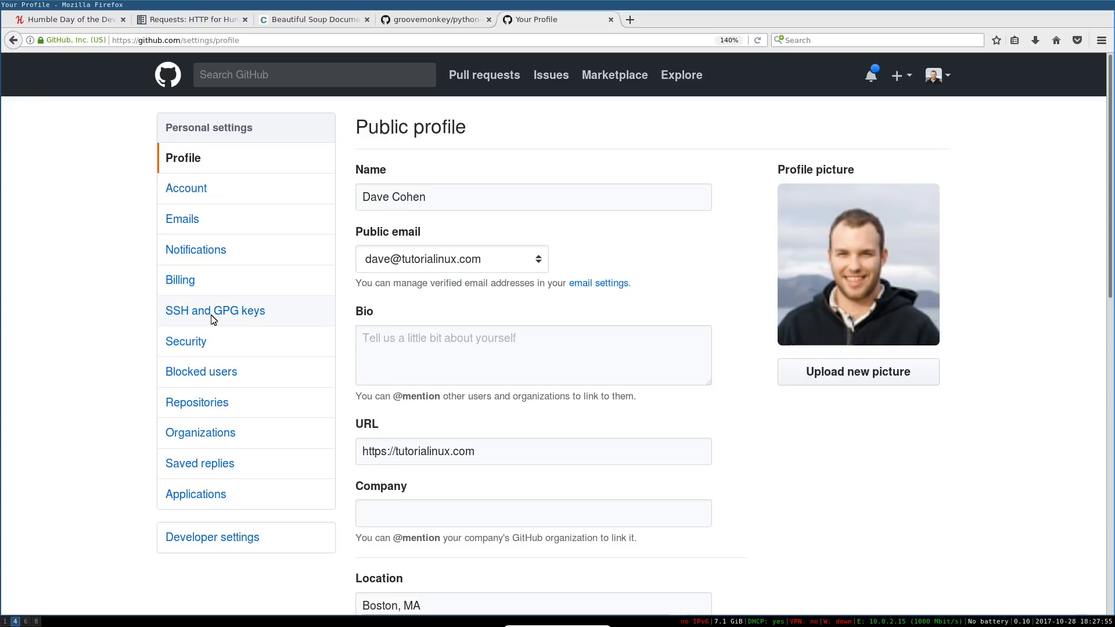
click(216, 312)
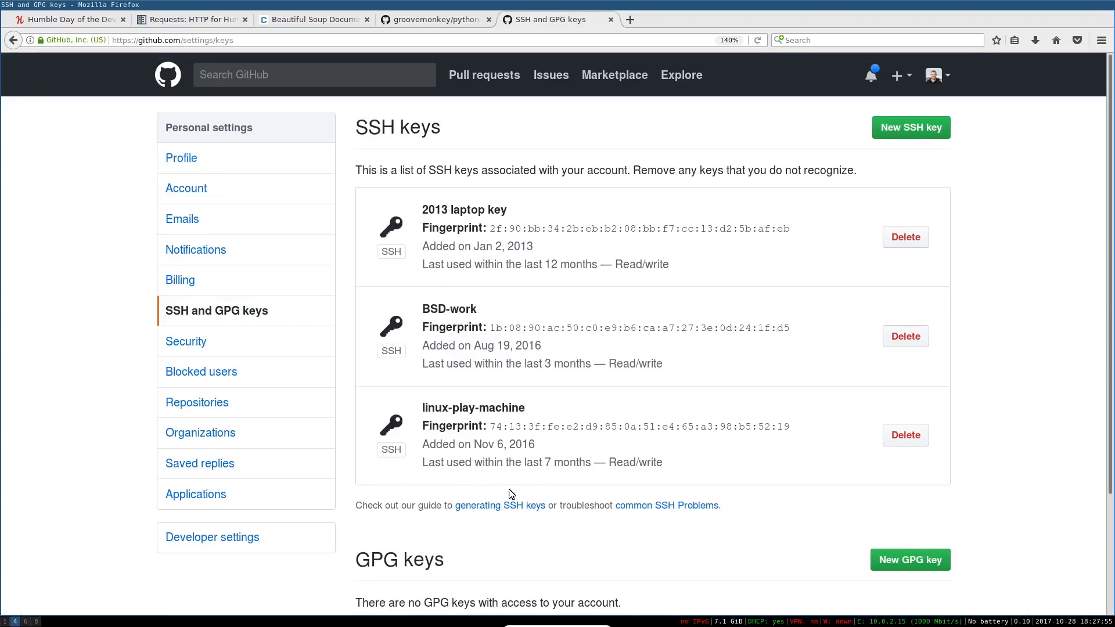
mouse_move(910, 128)
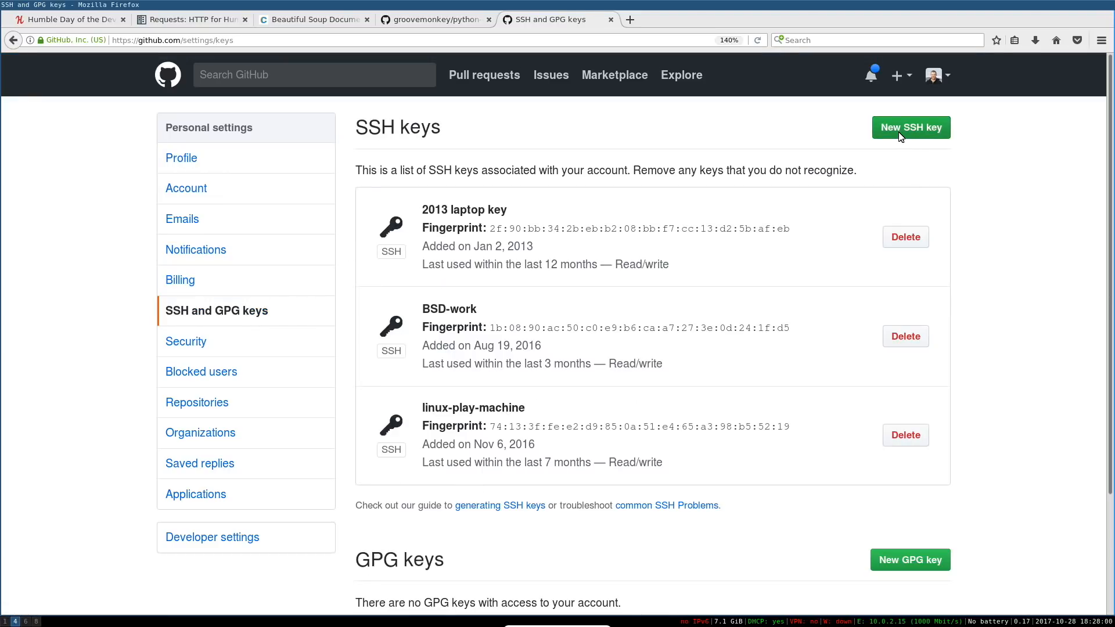
Step: Add a new SSH key titled tutorialinux-minibuntu with the id_ecdsa.pub contents and save it
click(910, 128)
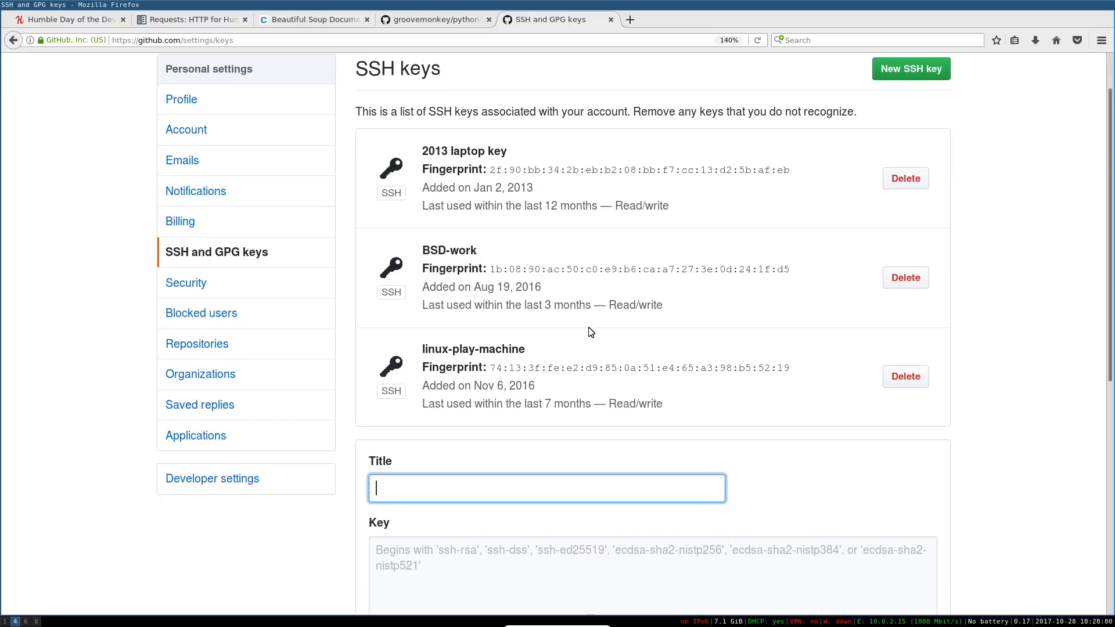
text(tutori)
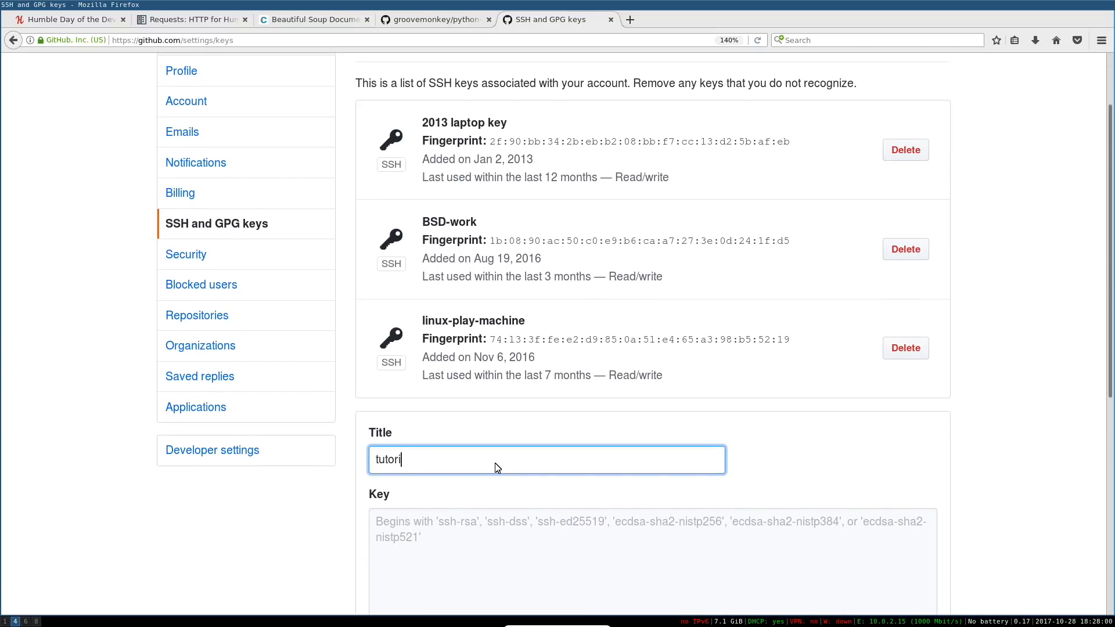
text(alinux)
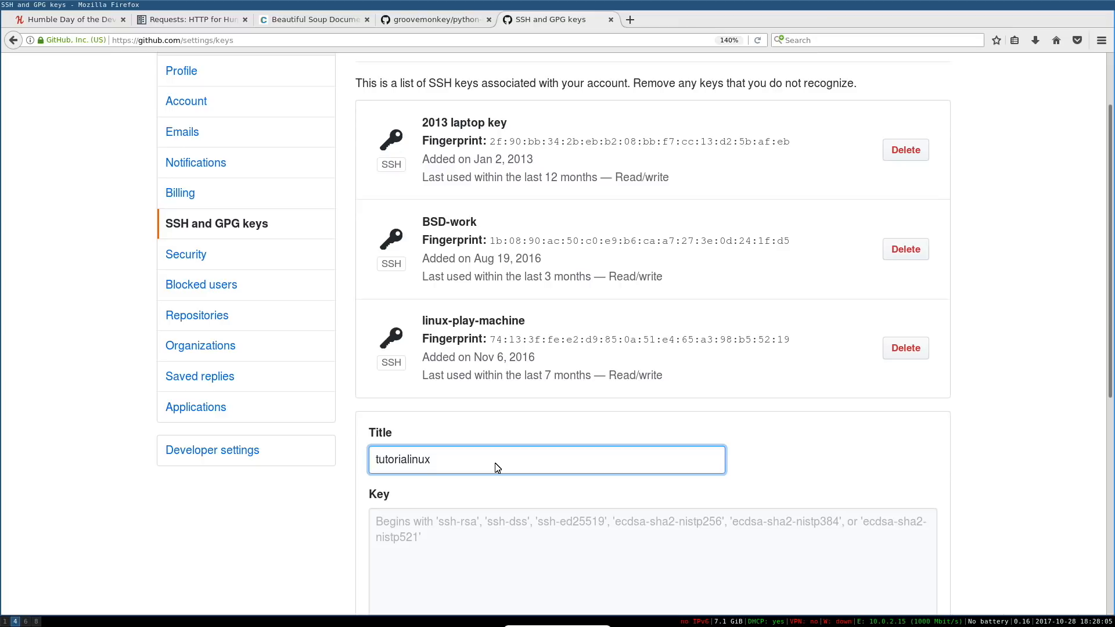
text(-minibuntu)
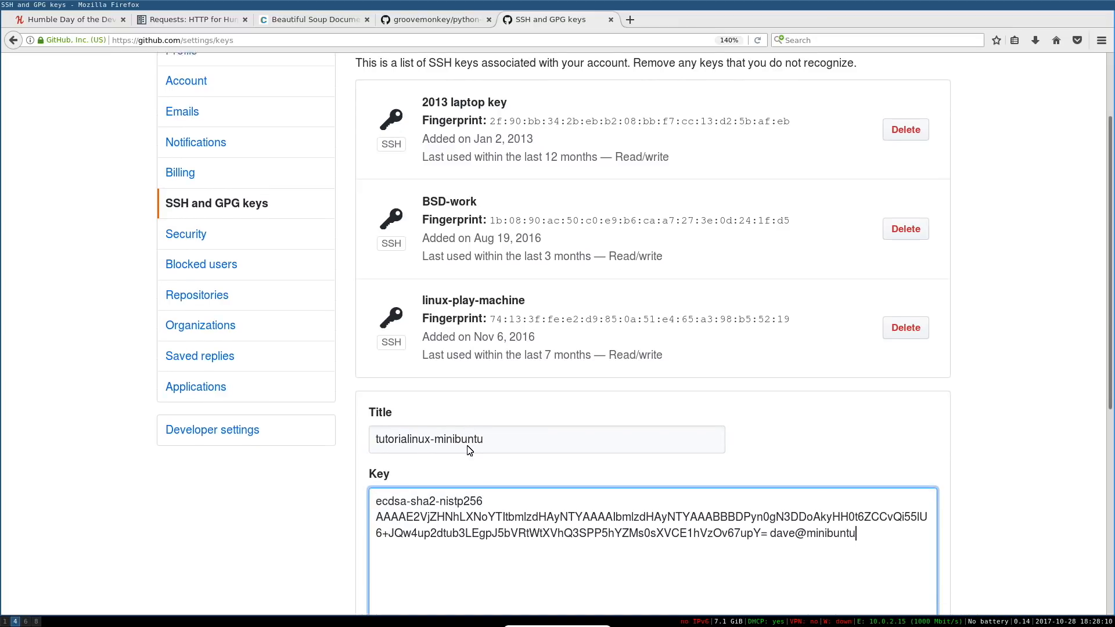
click(413, 521)
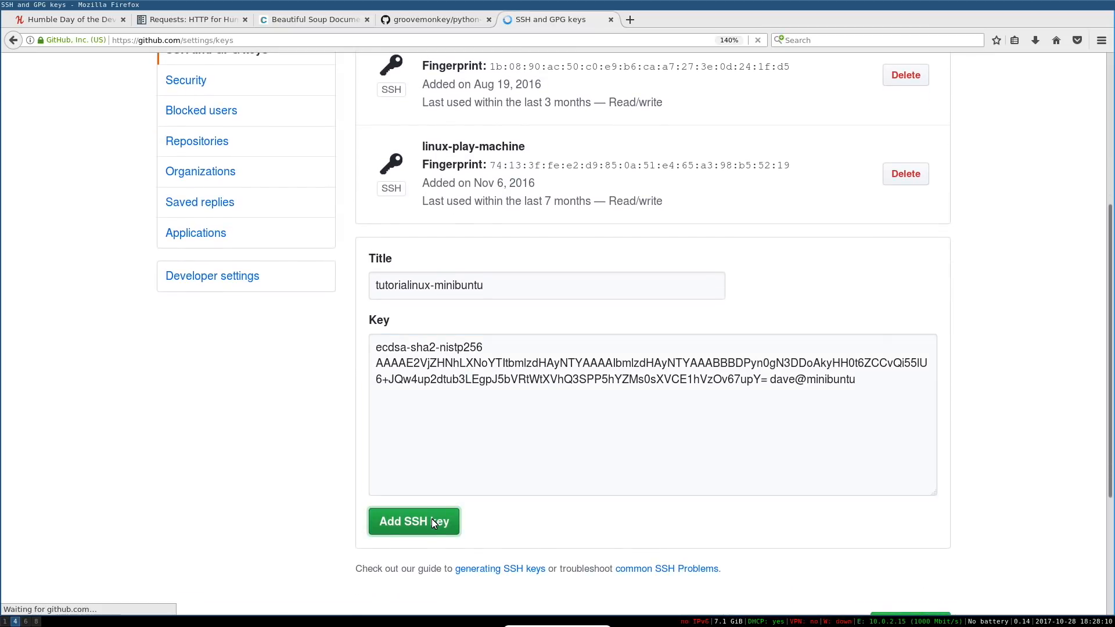
click(413, 521)
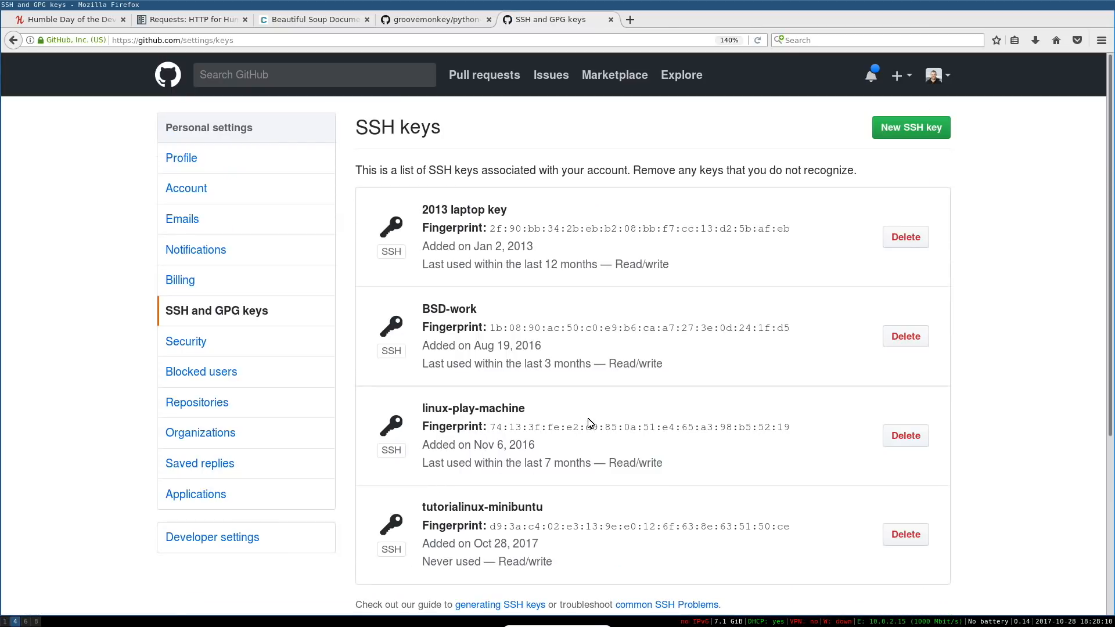
mouse_move(591, 419)
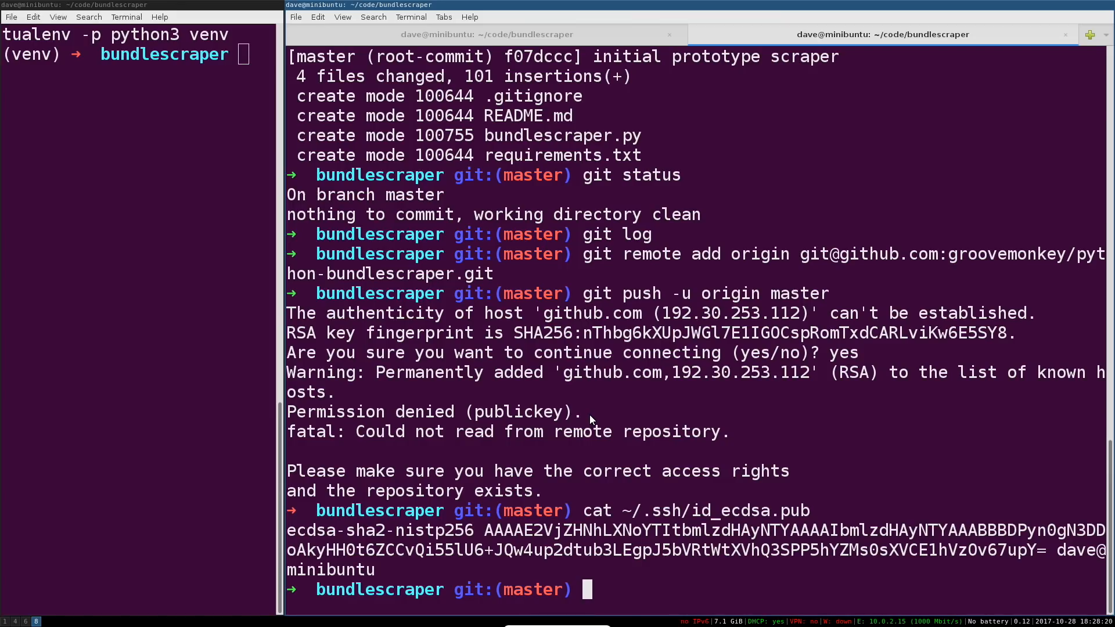
Step: Run git push -u origin master with the passphrase, then check git status and push again
text(git push -u origin master)
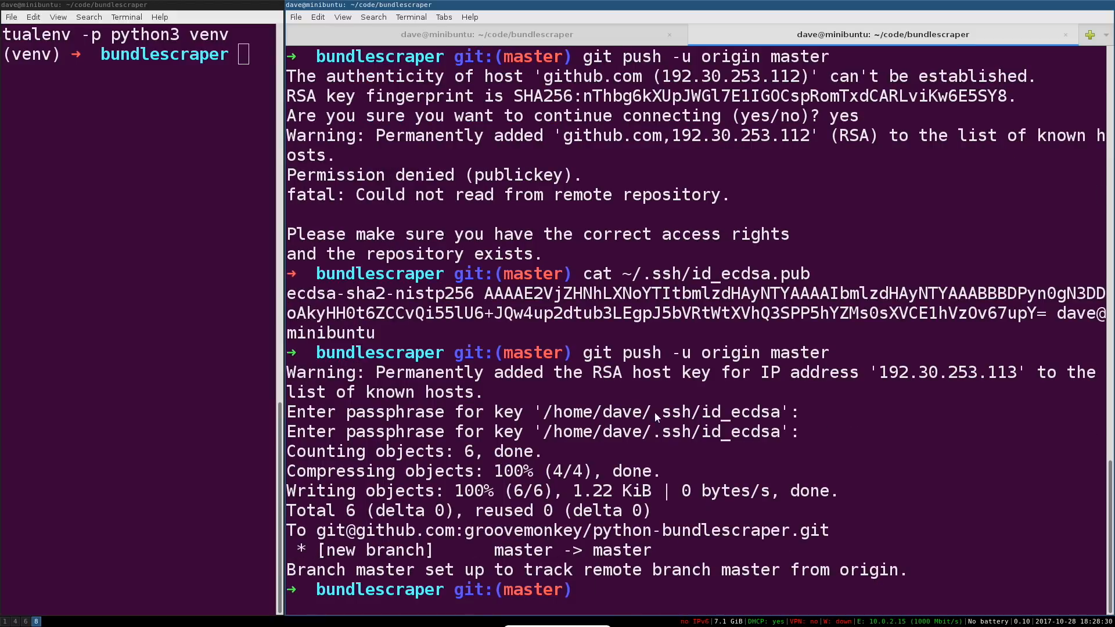
text(git status)
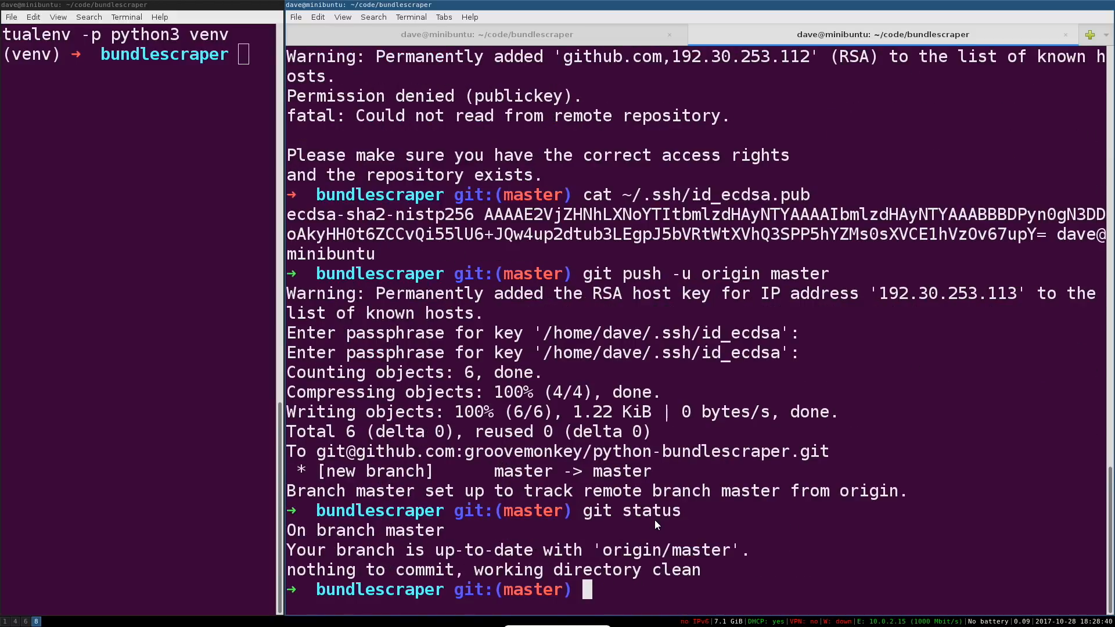
text(git add .)
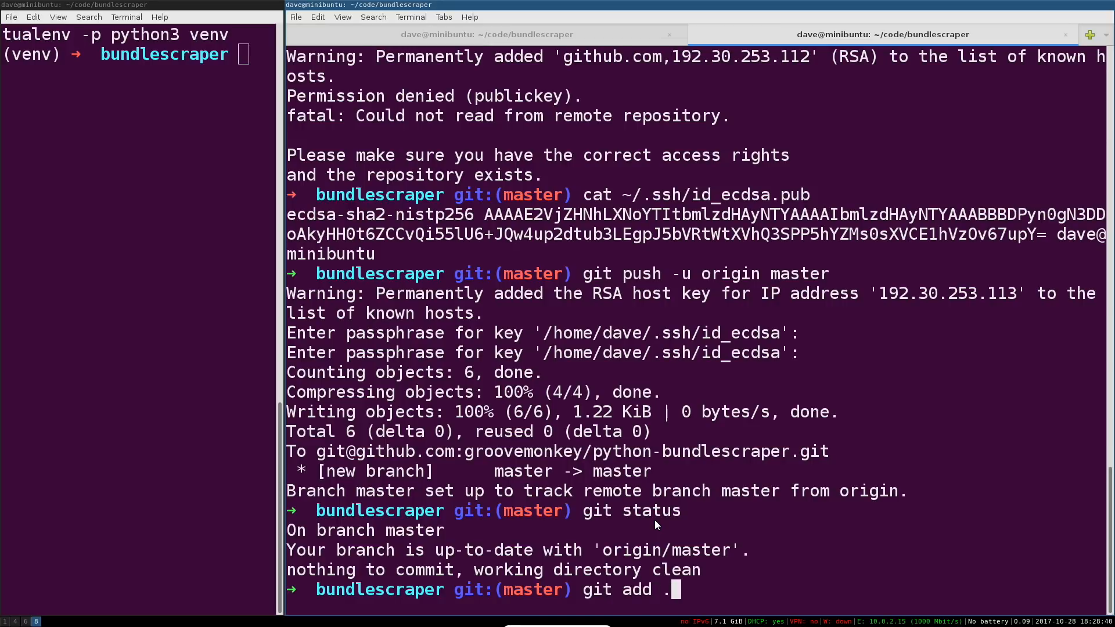
text(file)
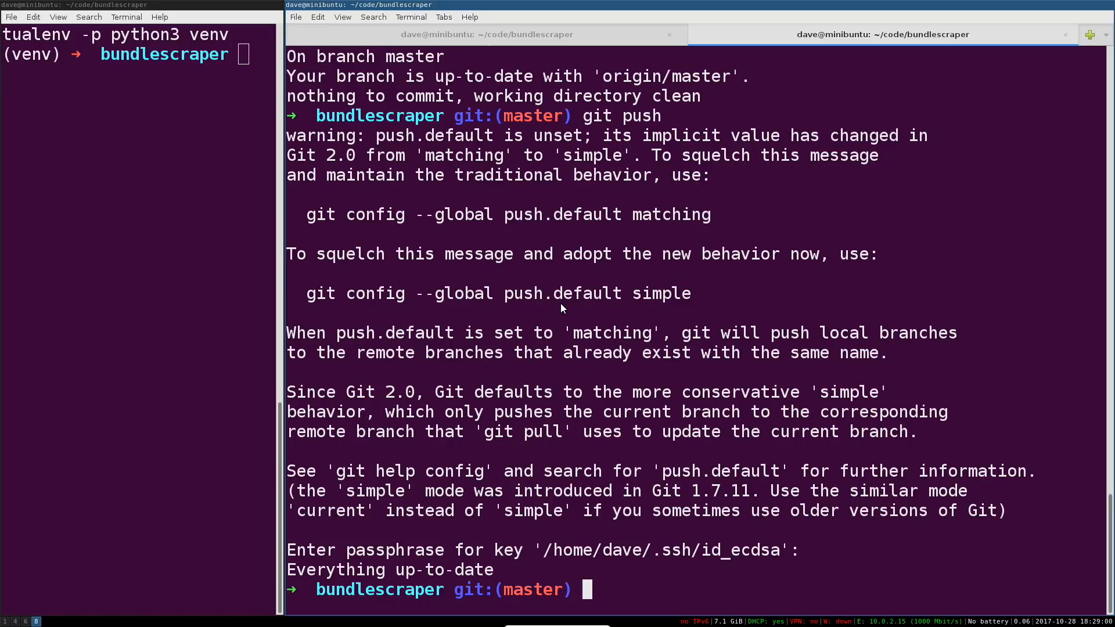
Step: Run the suggested git config --global push.default simple command
double_click(316, 213)
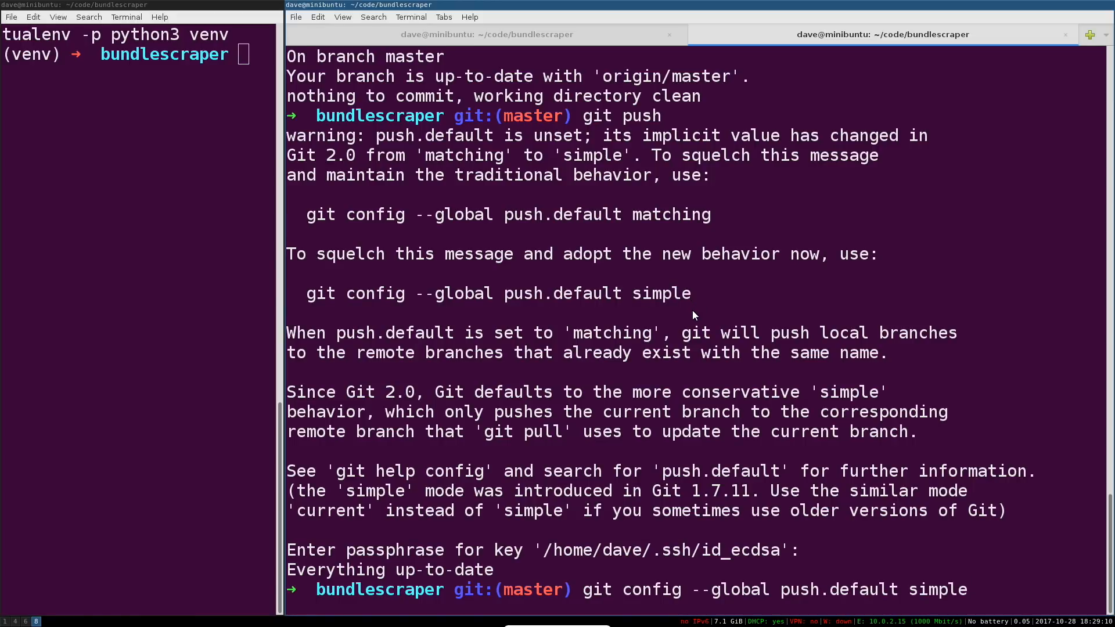
key(Return)
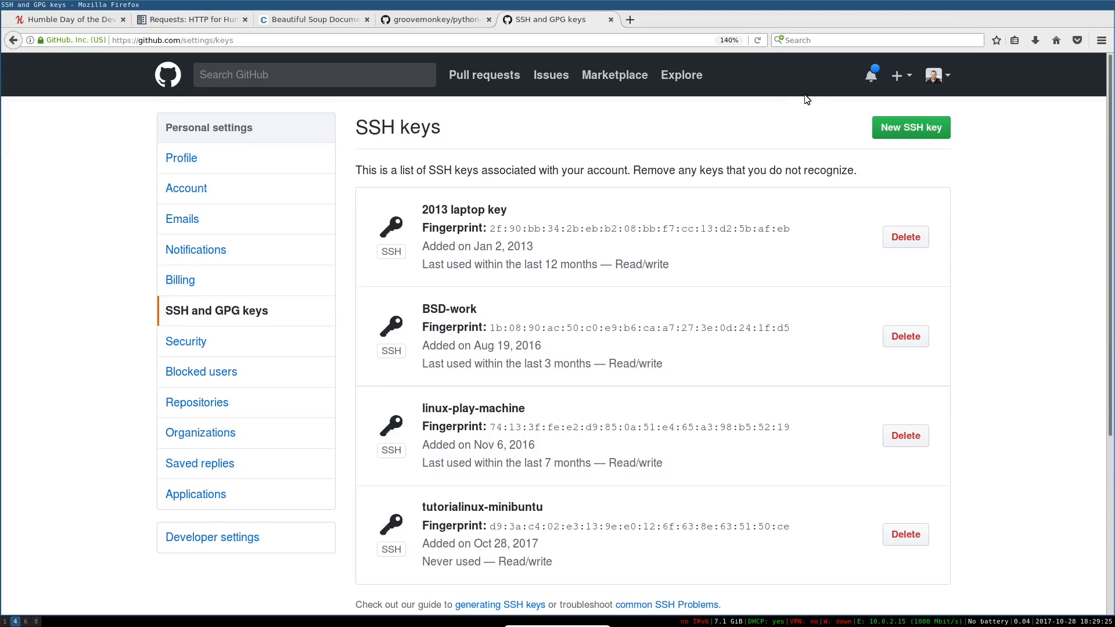
Step: Close the SSH keys tab and scroll the python-bundlescraper repo to review its four files and README
click(936, 76)
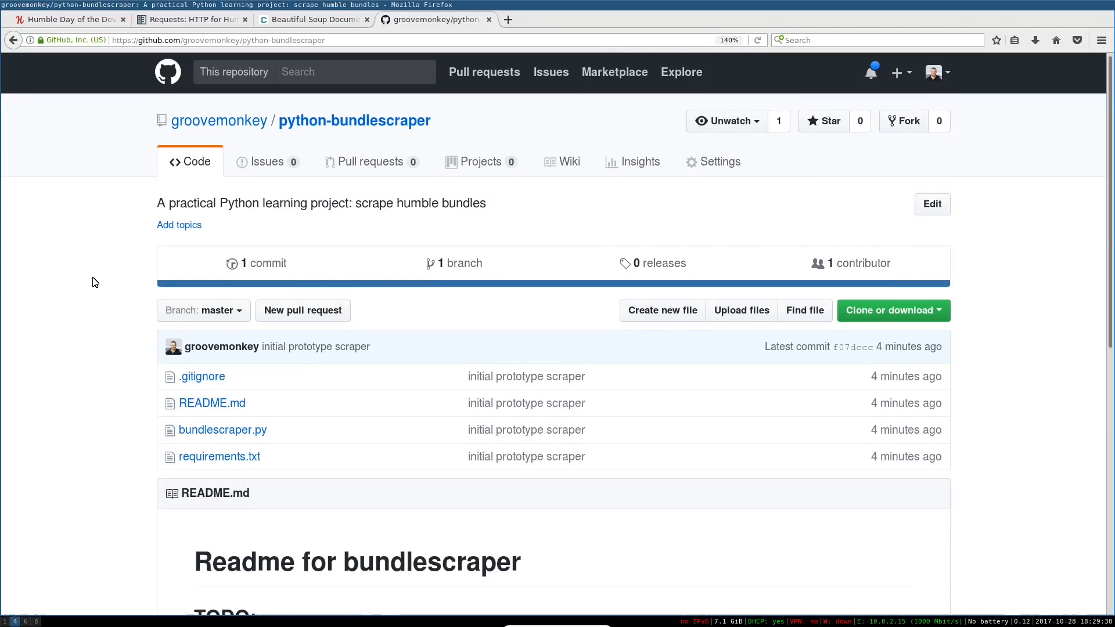
scroll(down, 3)
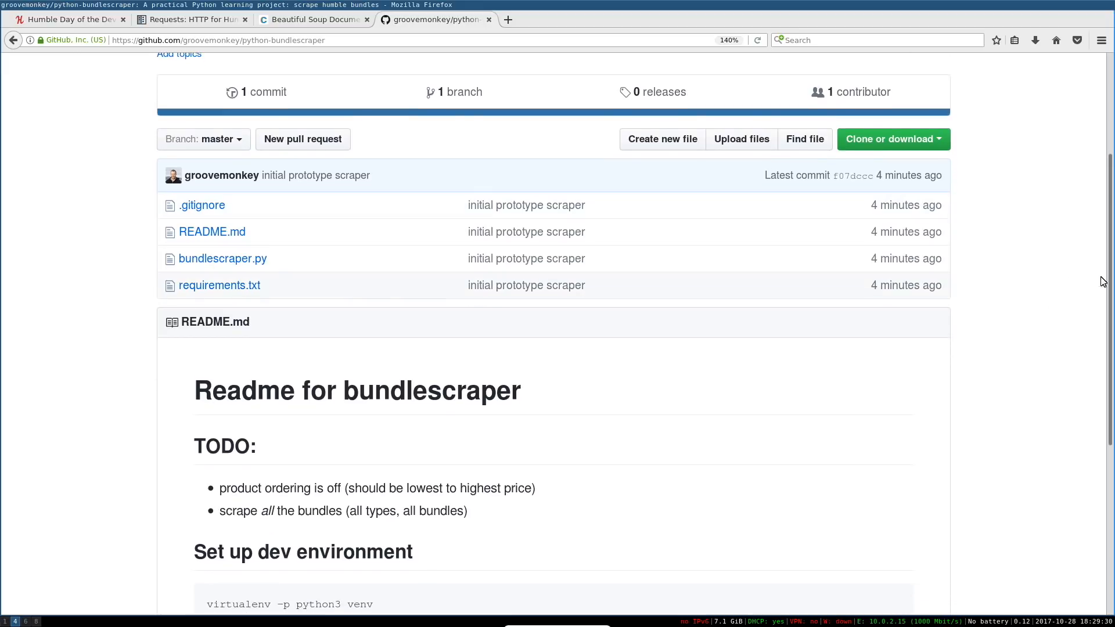
scroll(down, 3)
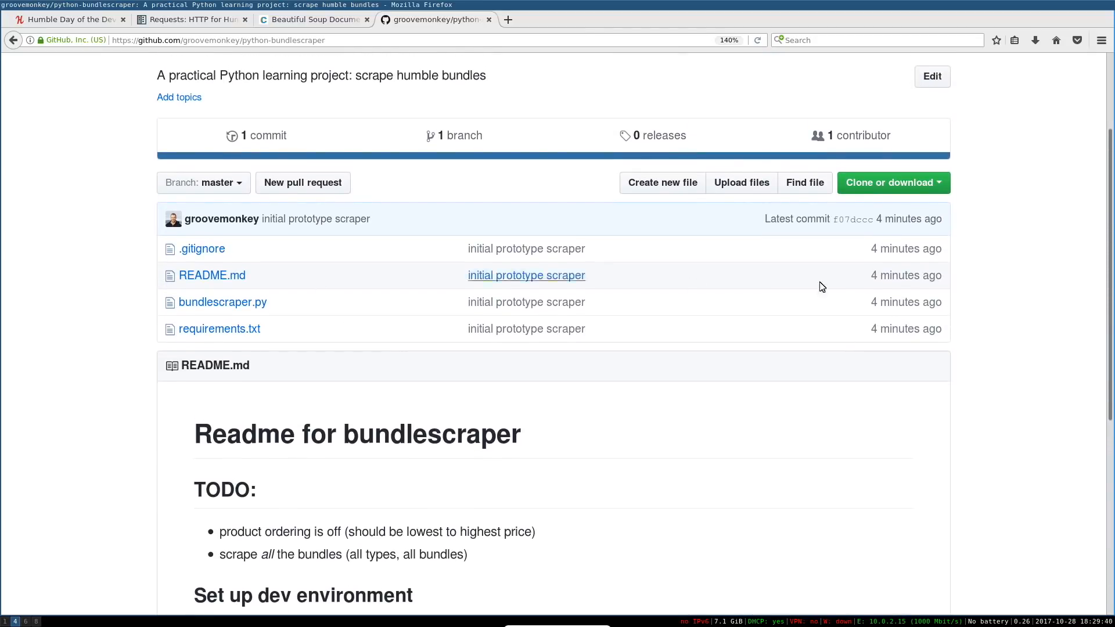
mouse_move(140, 268)
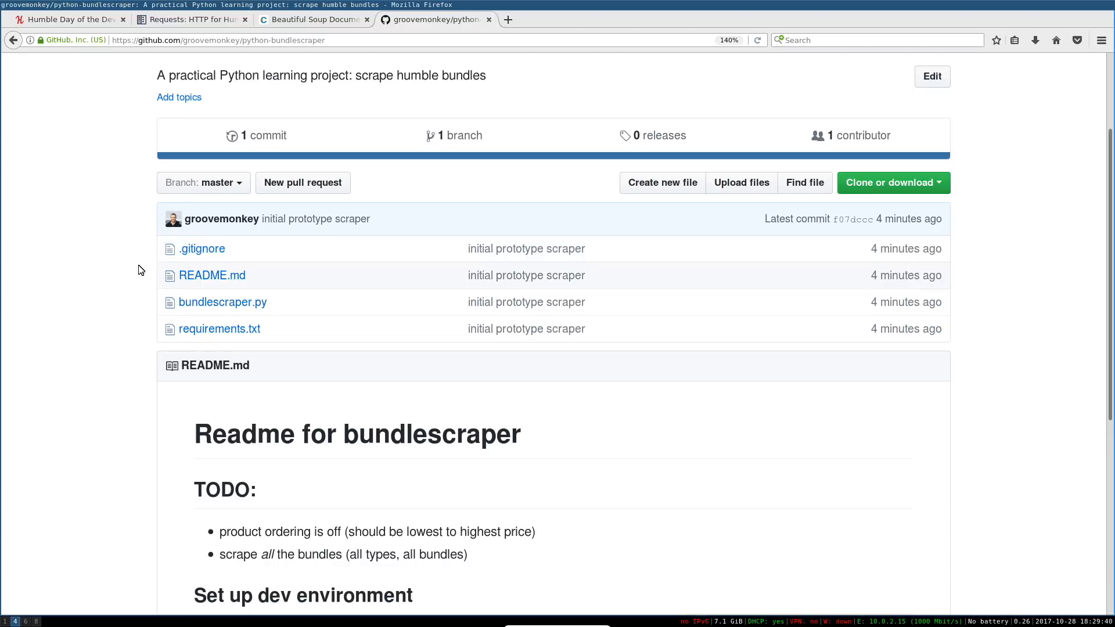
mouse_move(120, 265)
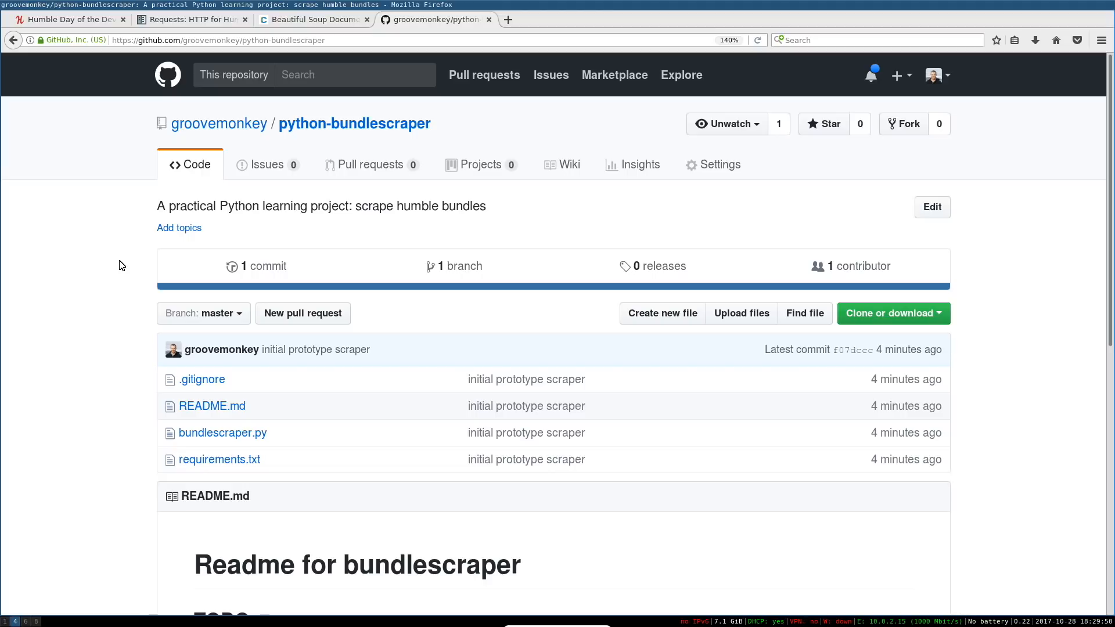
scroll(down, 3)
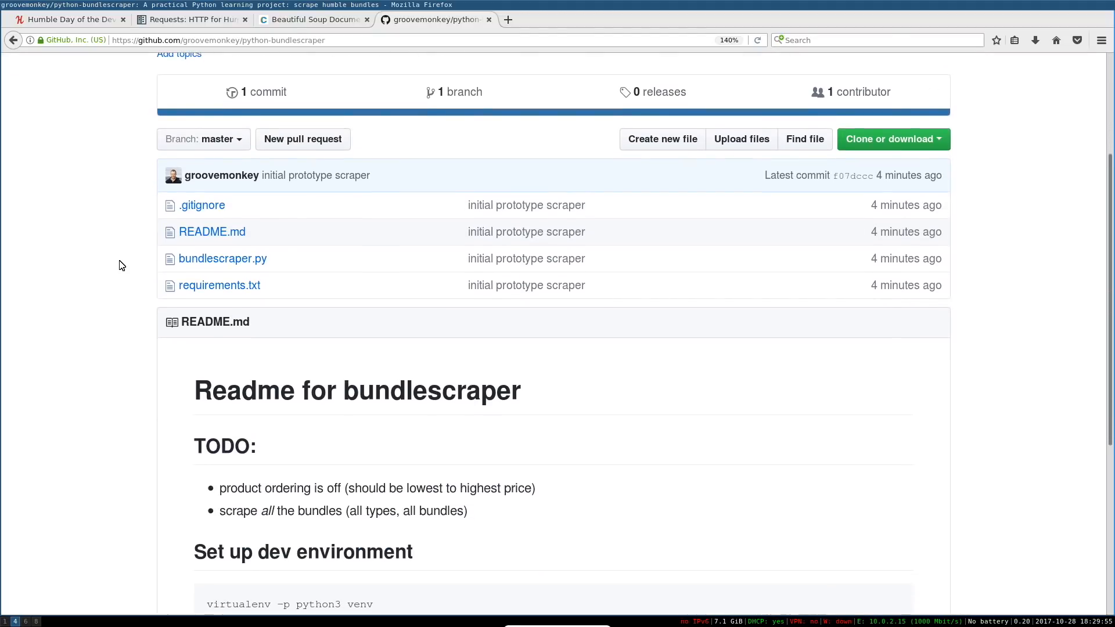
mouse_move(127, 244)
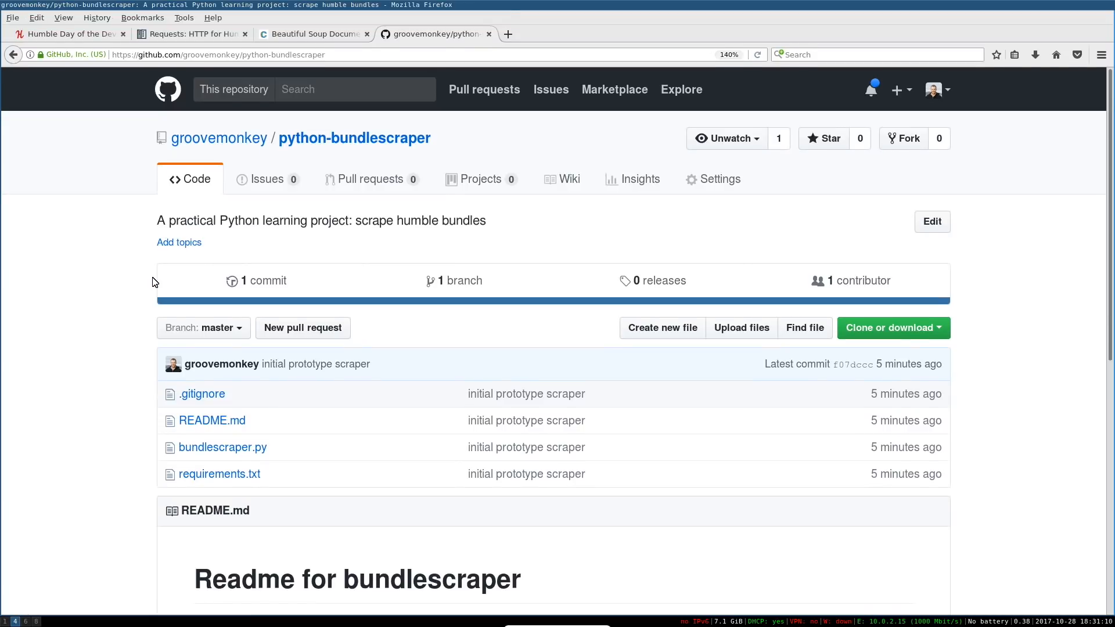
mouse_move(107, 289)
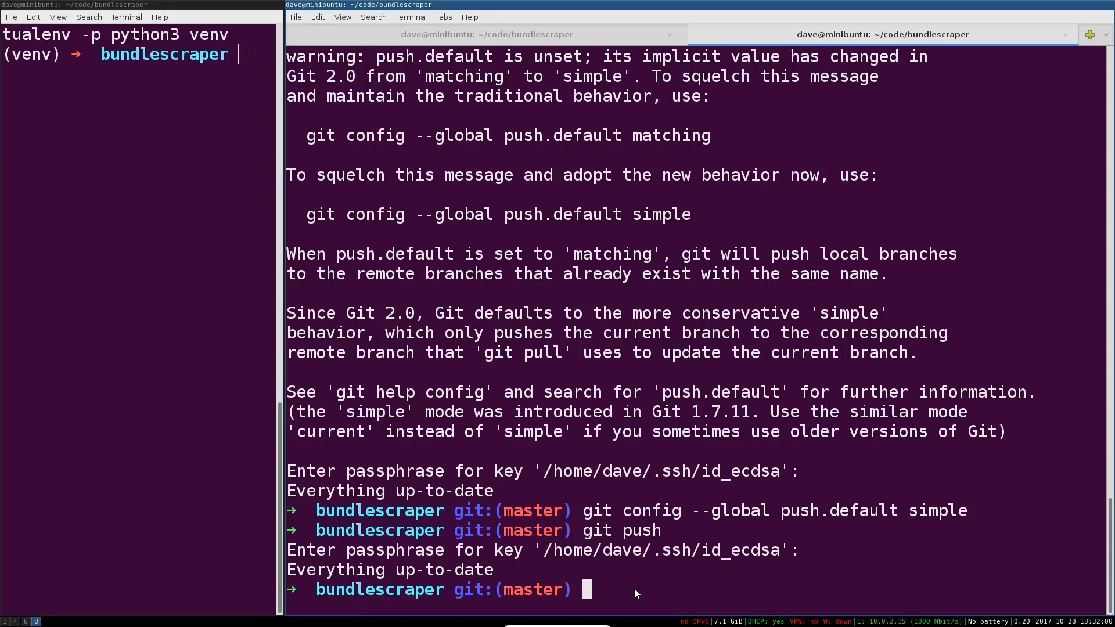
Step: Run git log to show the single initial prototype scraper commit
text(git log)
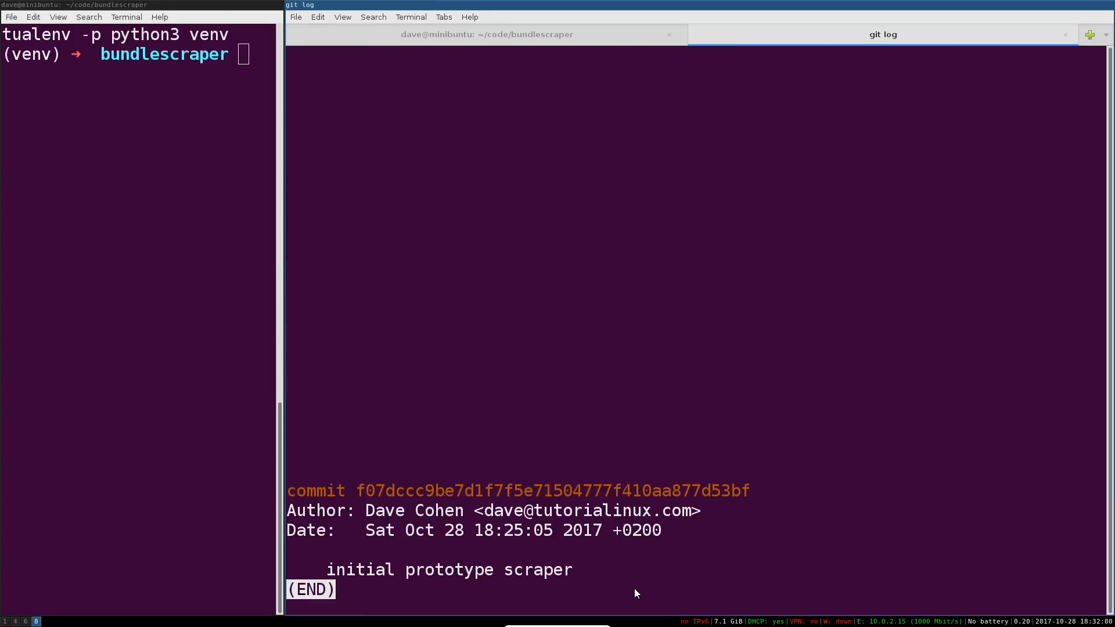